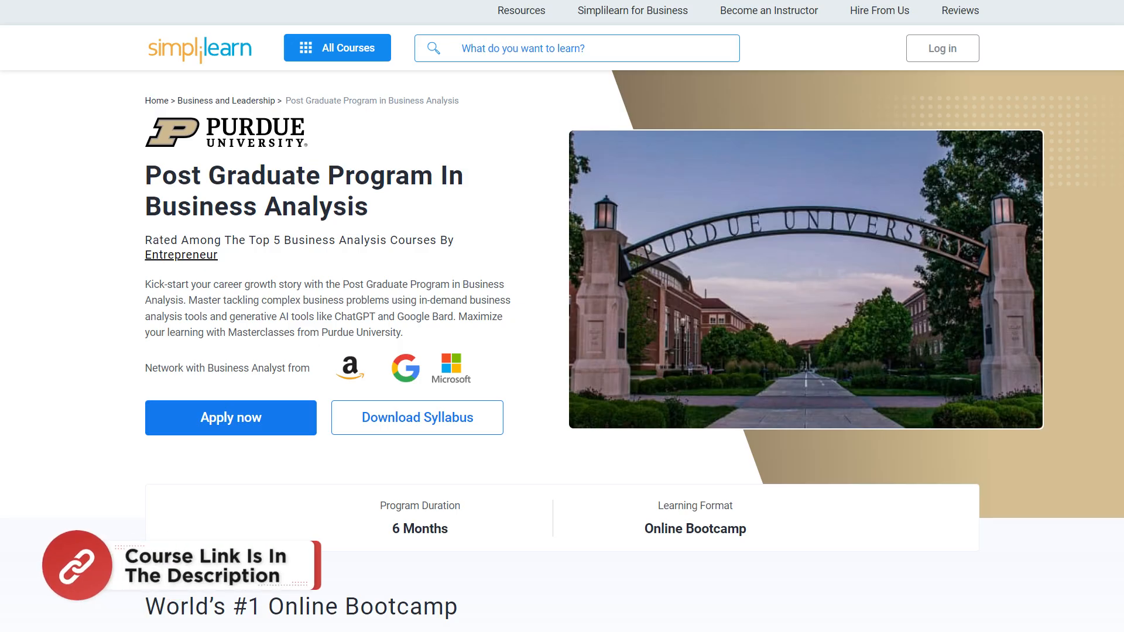
Scroll through the data and inspect the Luxury Motors dealer rows and their sales values.
scroll("down", 3)
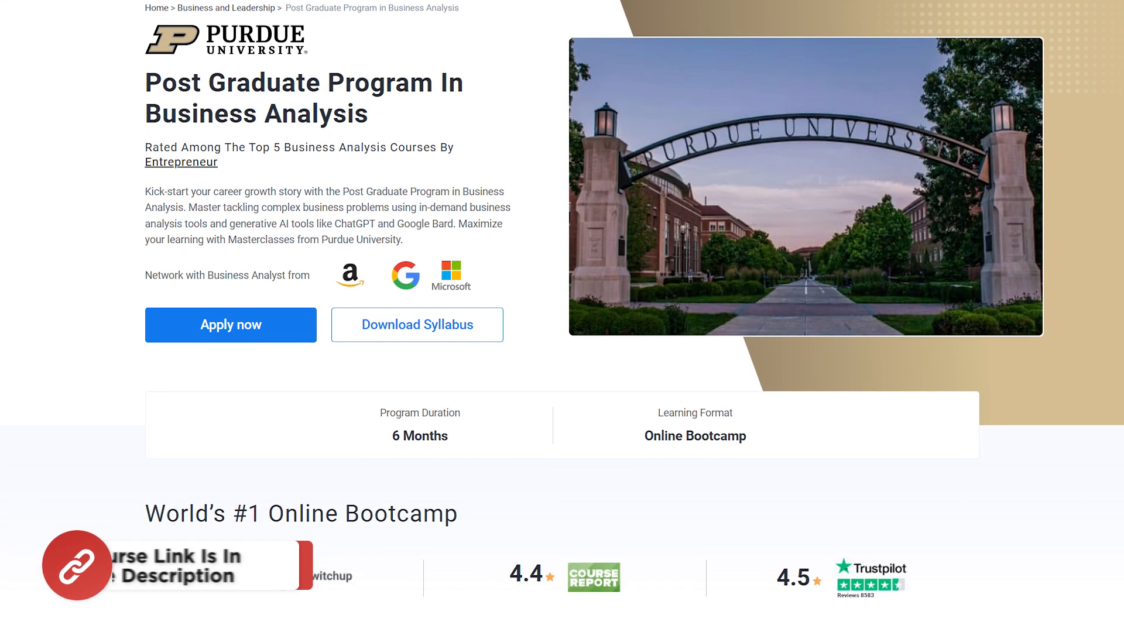
scroll("down", 3)
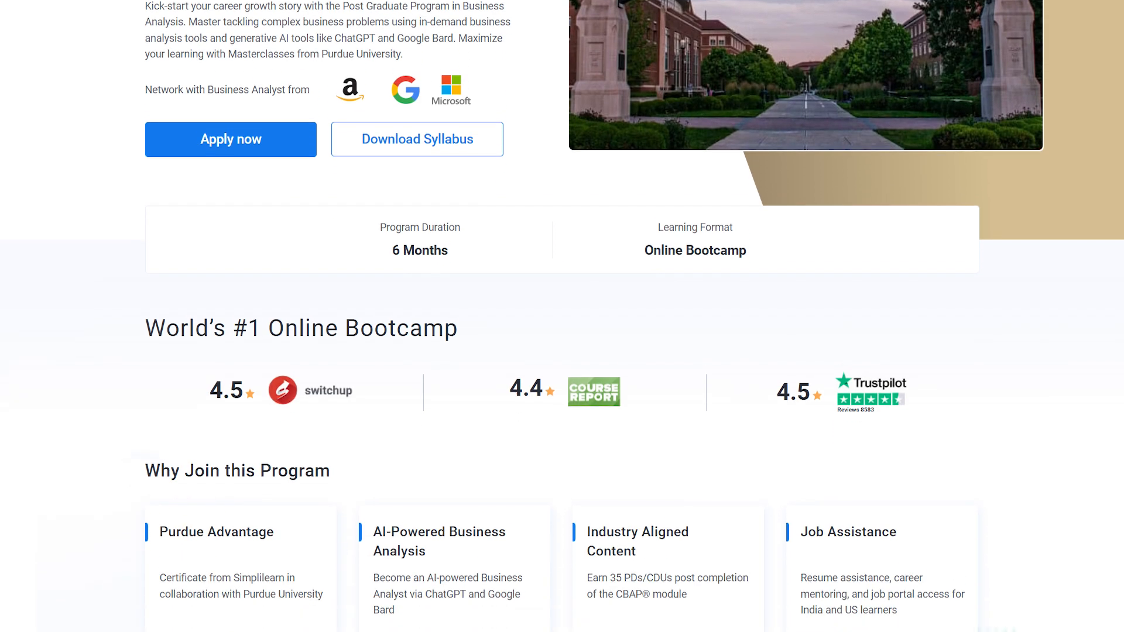
scroll("down", 3)
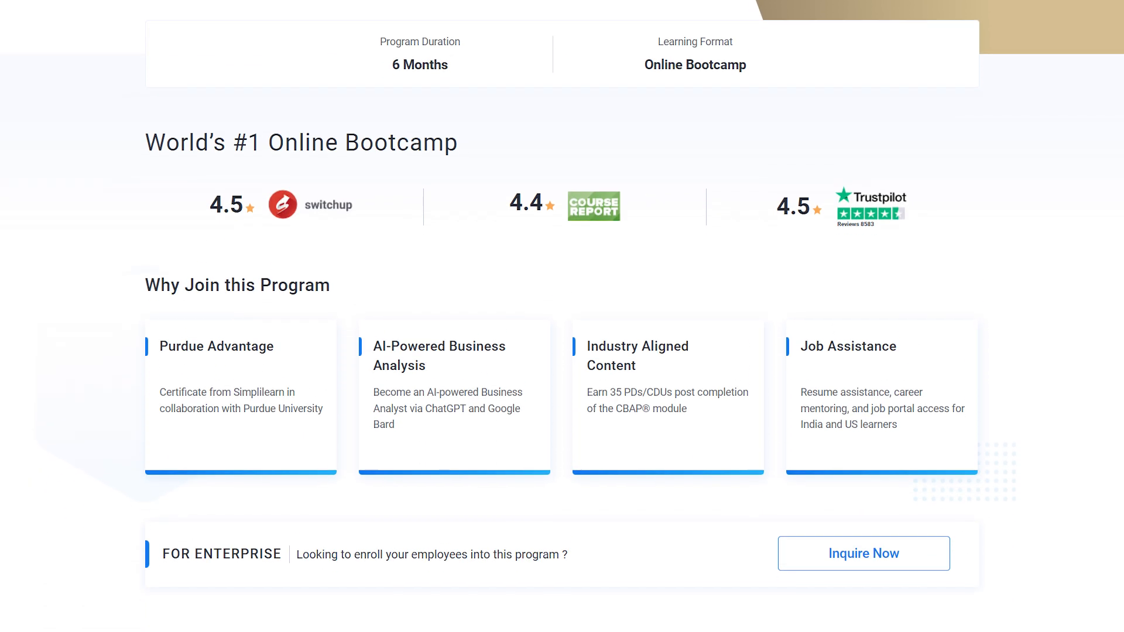
scroll("down", 3)
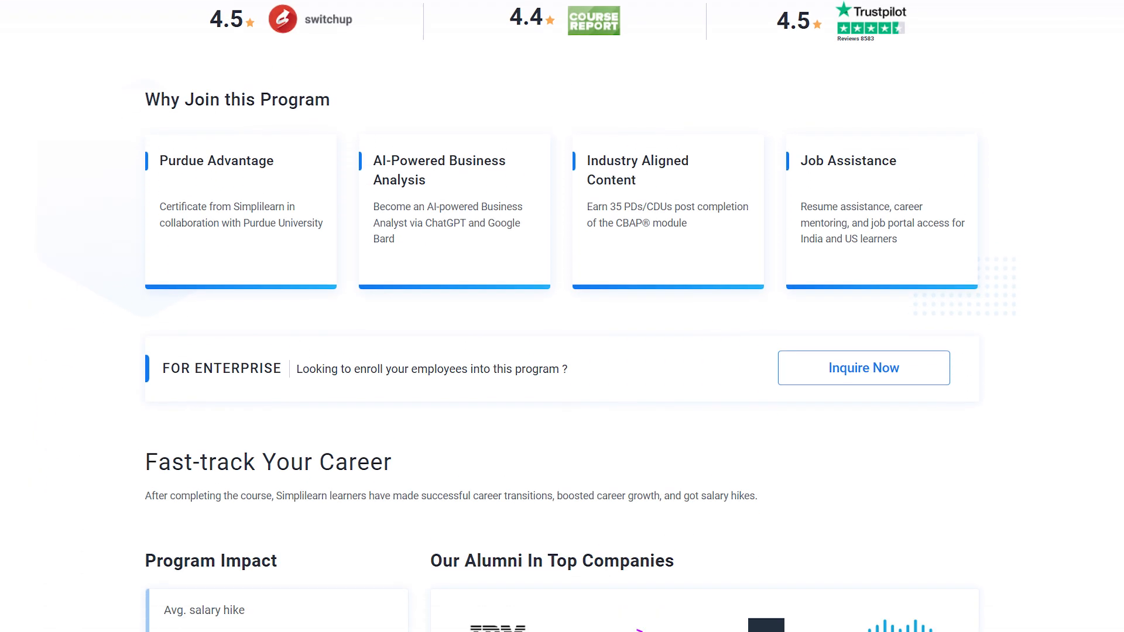
scroll("down", 3)
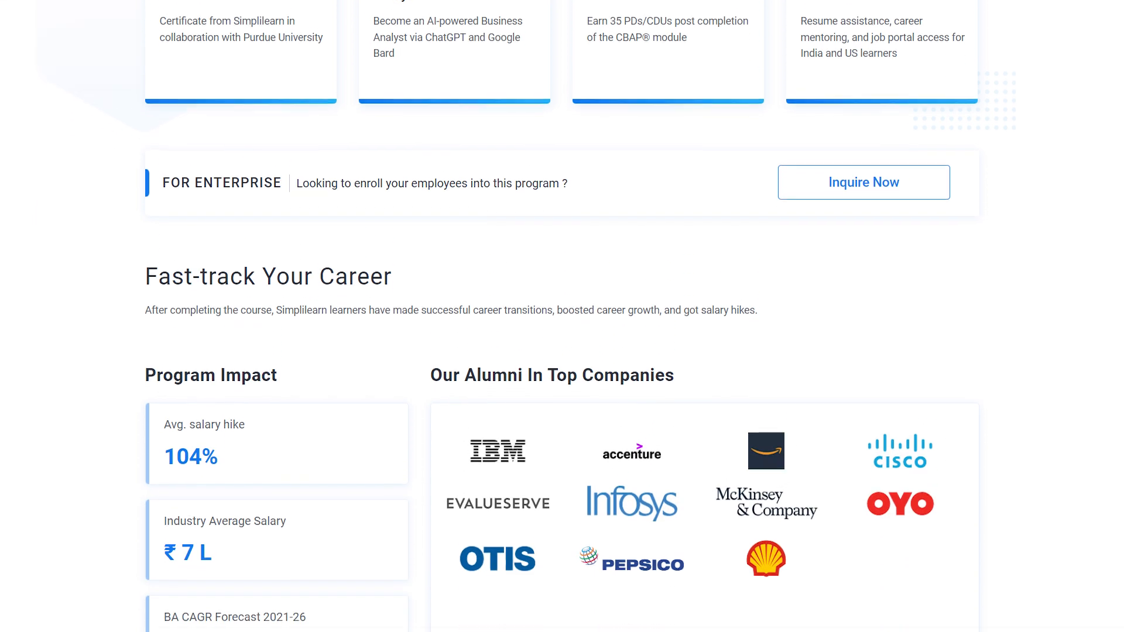
scroll("down", 3)
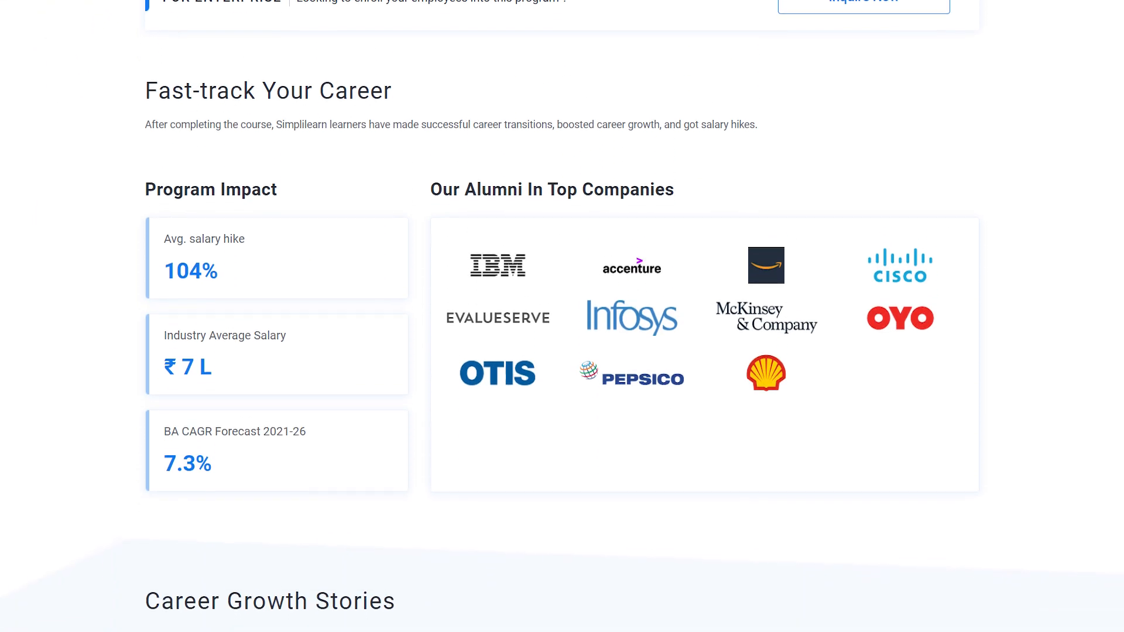
scroll("down", 3)
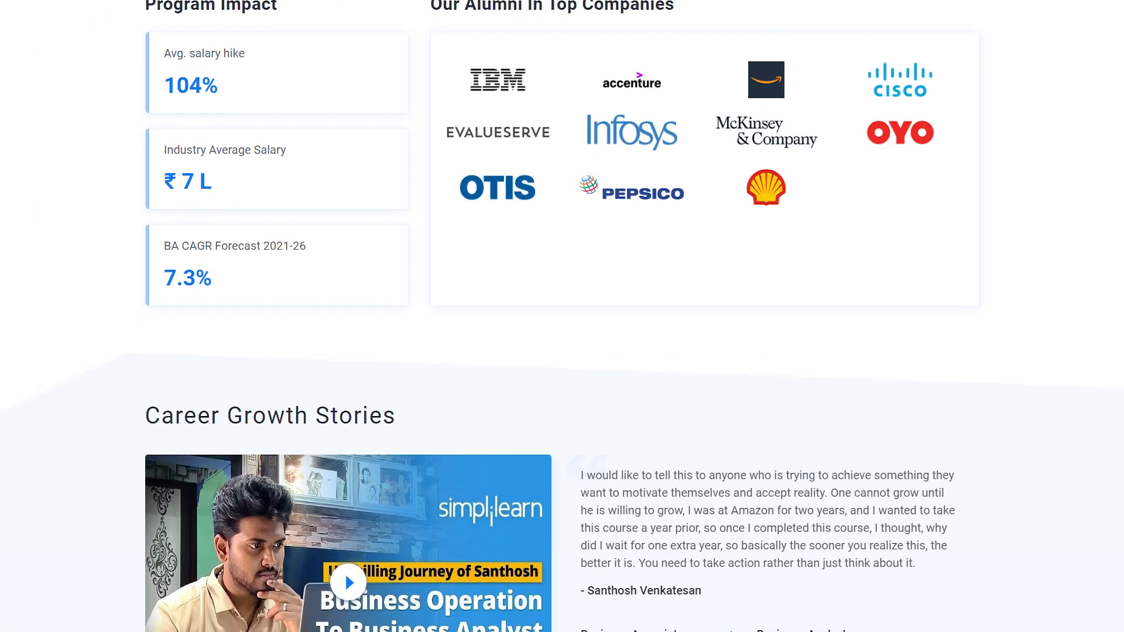
scroll("down", 3)
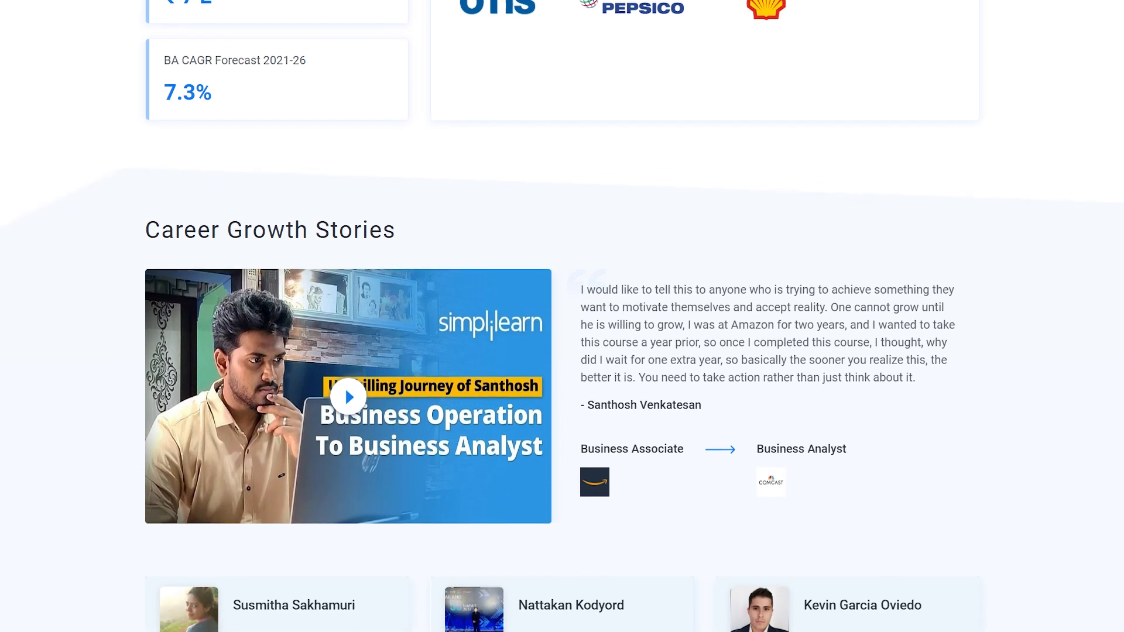
scroll("down", 3)
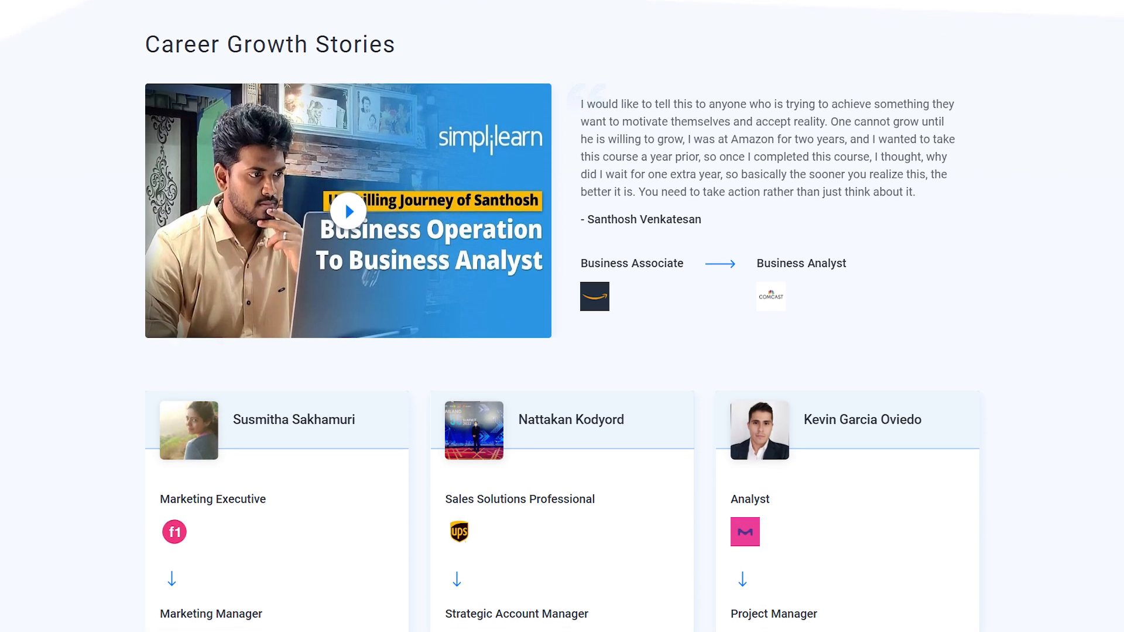
scroll("down", 3)
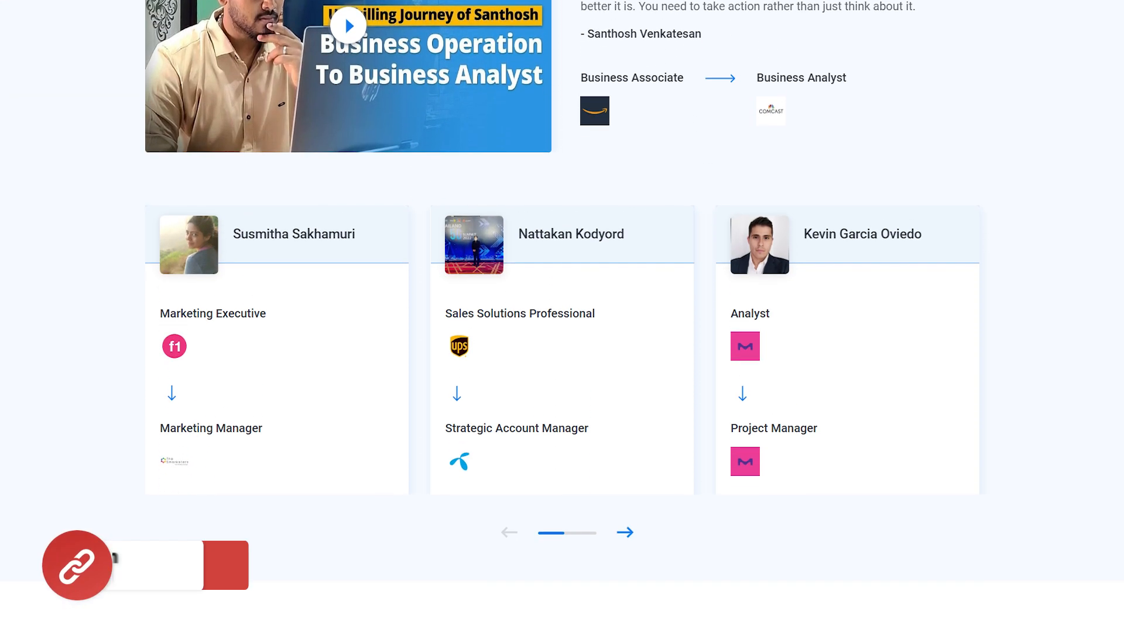
scroll("down", 3)
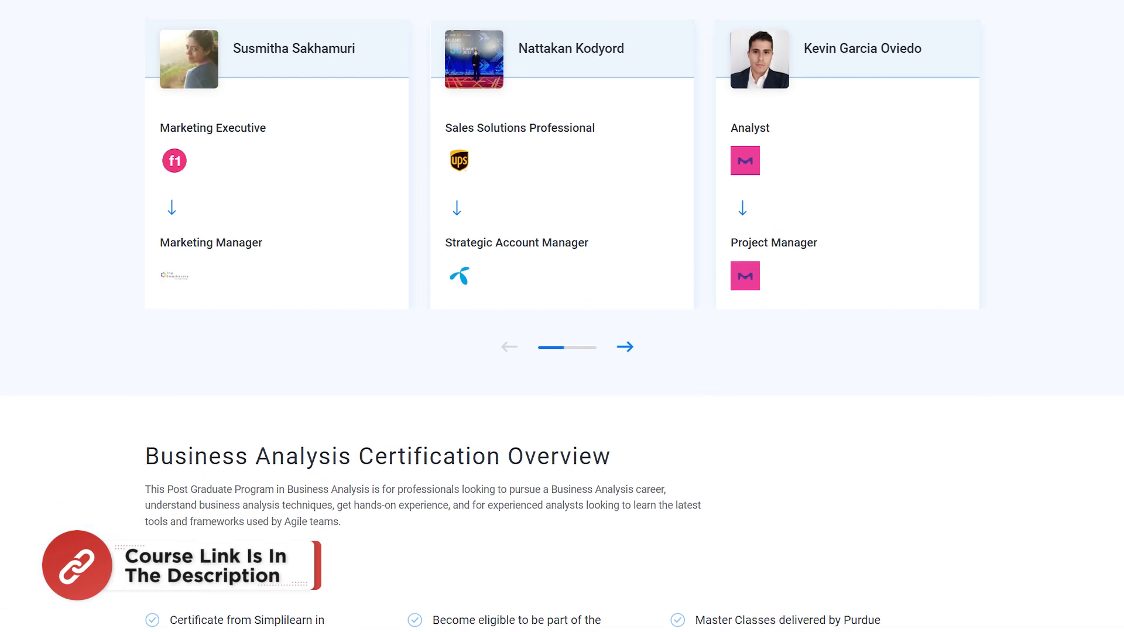
scroll("down", 3)
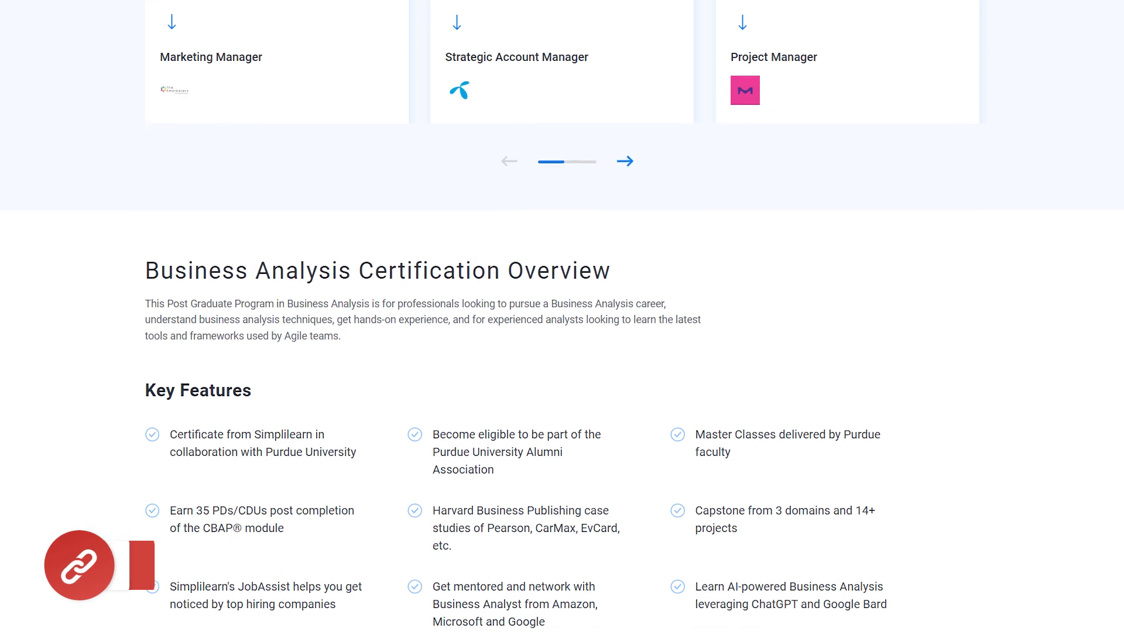
scroll("down", 3)
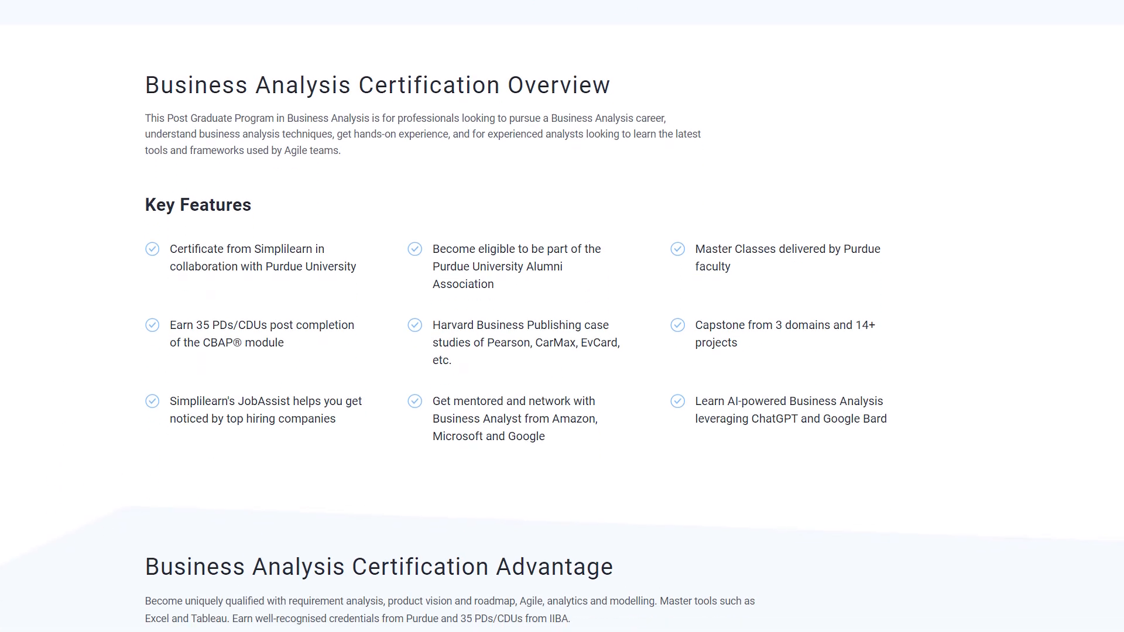
scroll("down", 3)
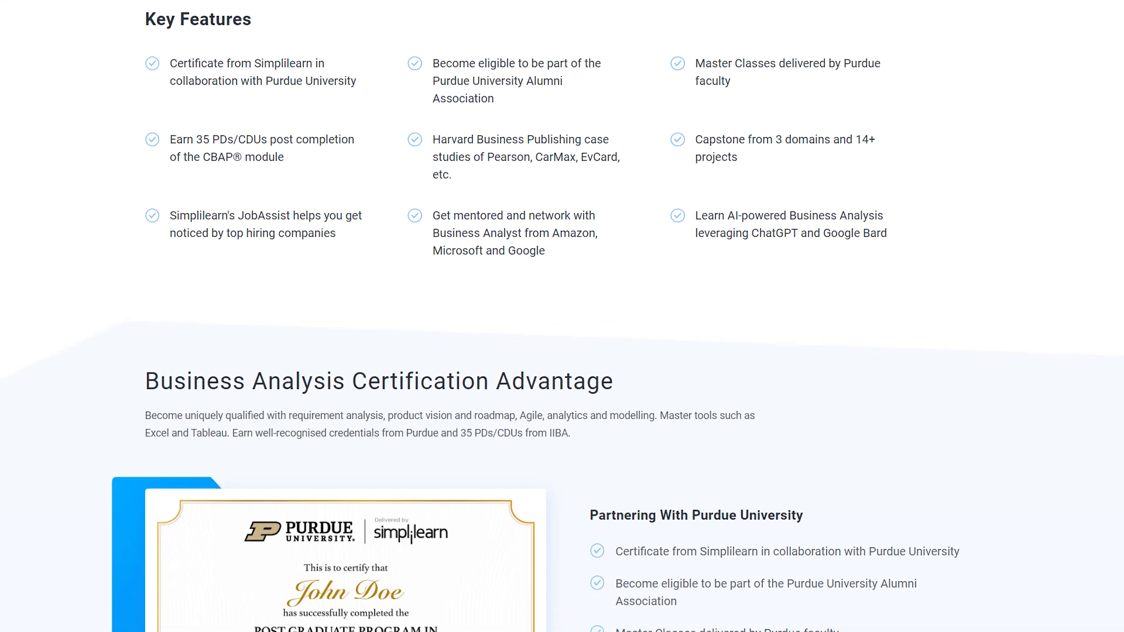
scroll("down", 3)
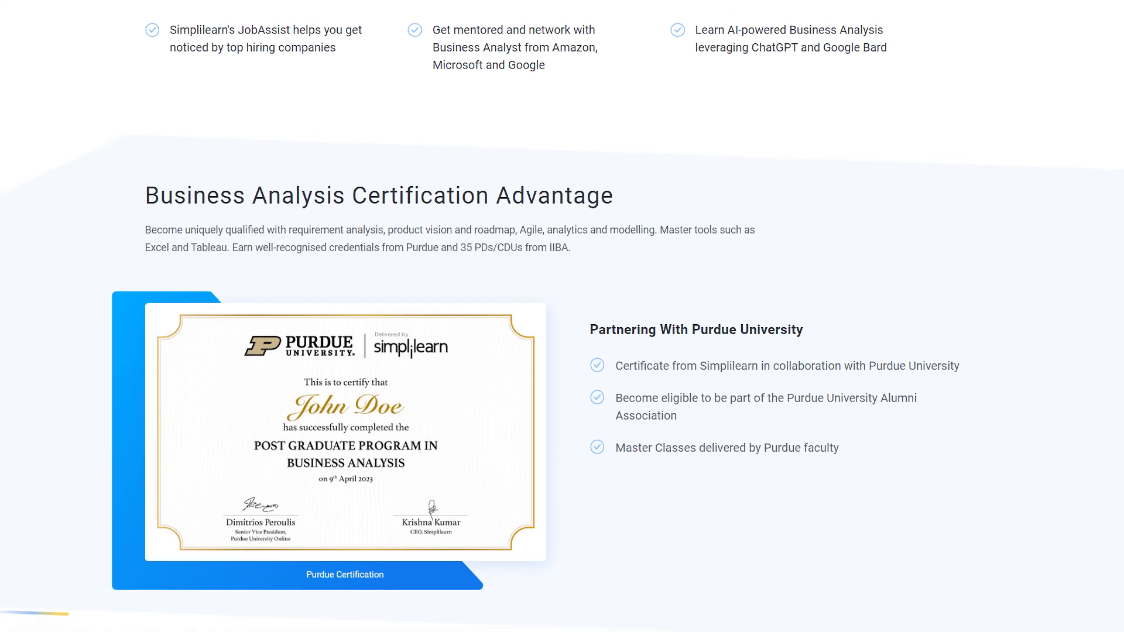
scroll("down", 3)
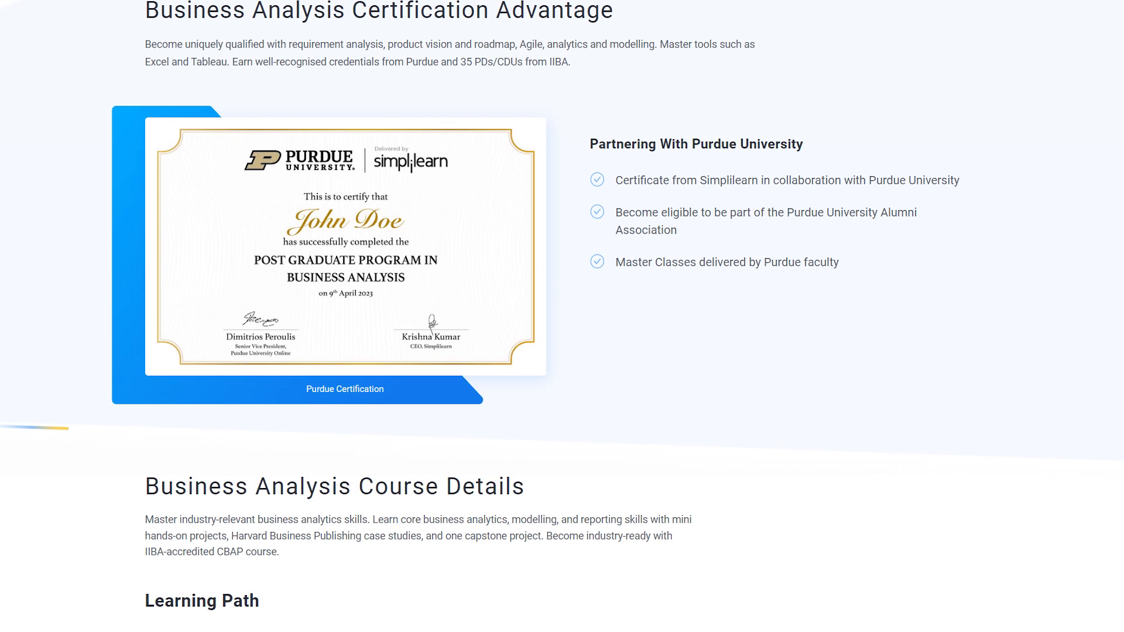
scroll("down", 3)
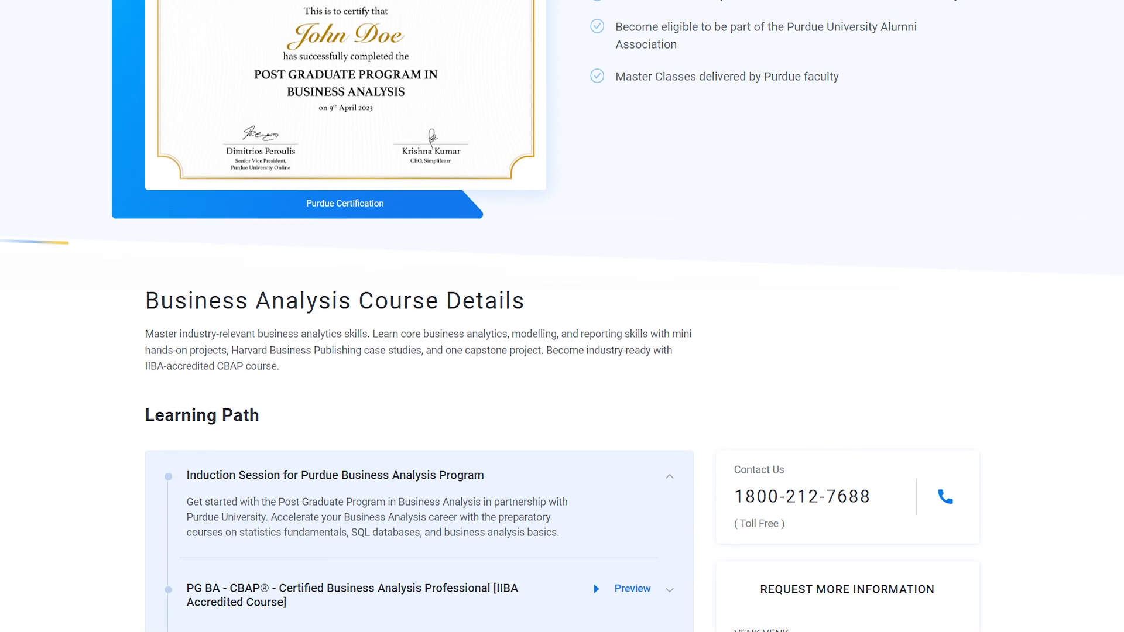
scroll("down", 3)
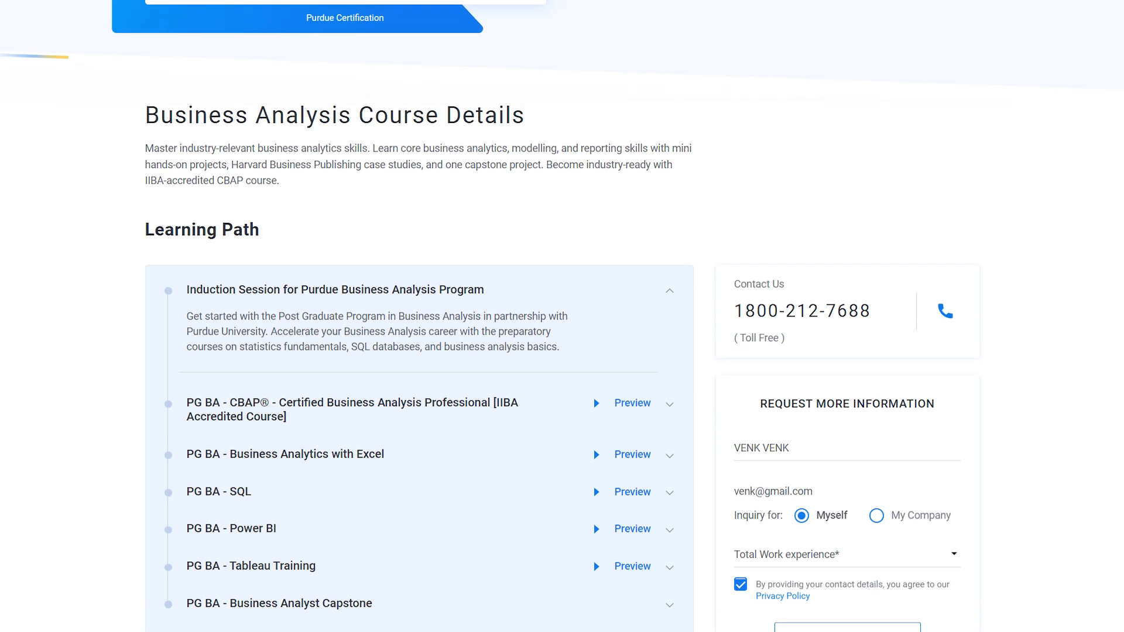
scroll("down", 3)
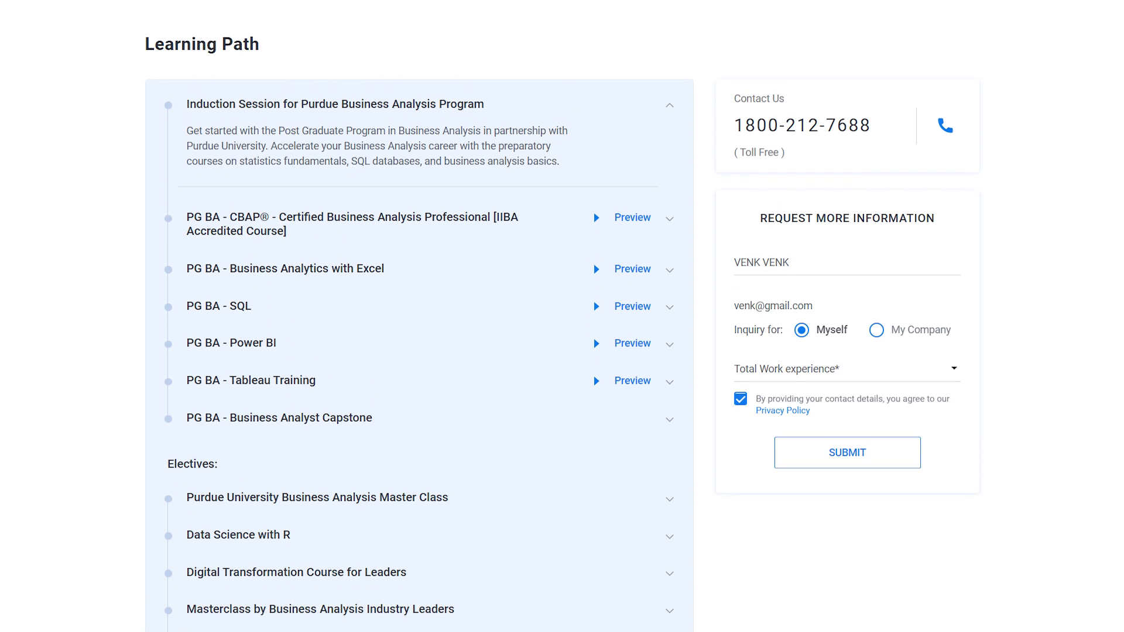
scroll("down", 3)
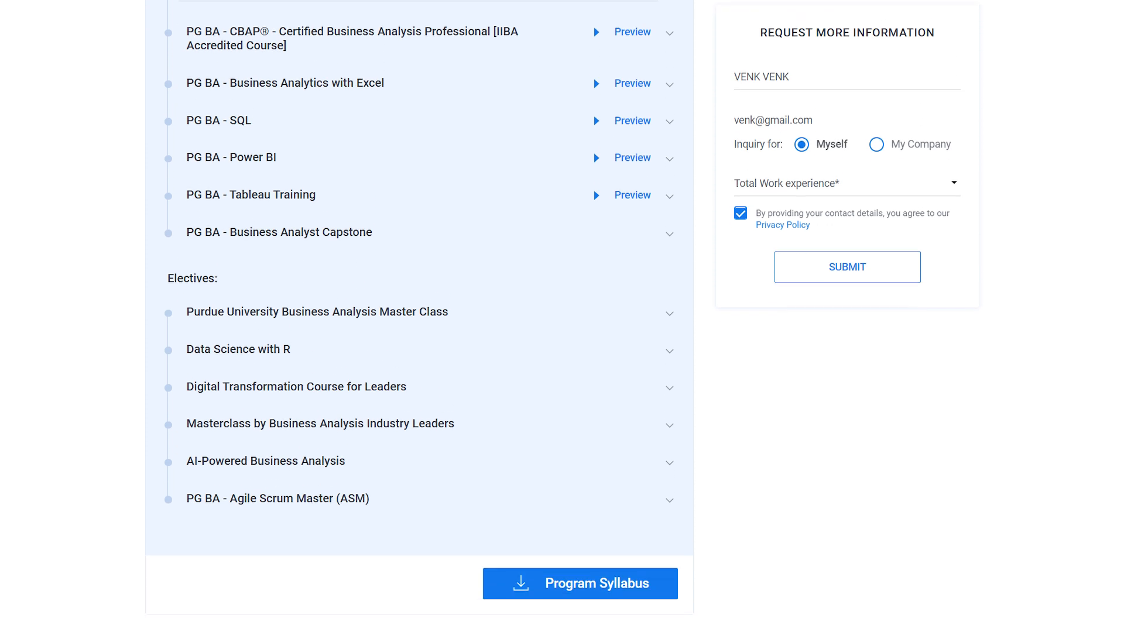
scroll("down", 3)
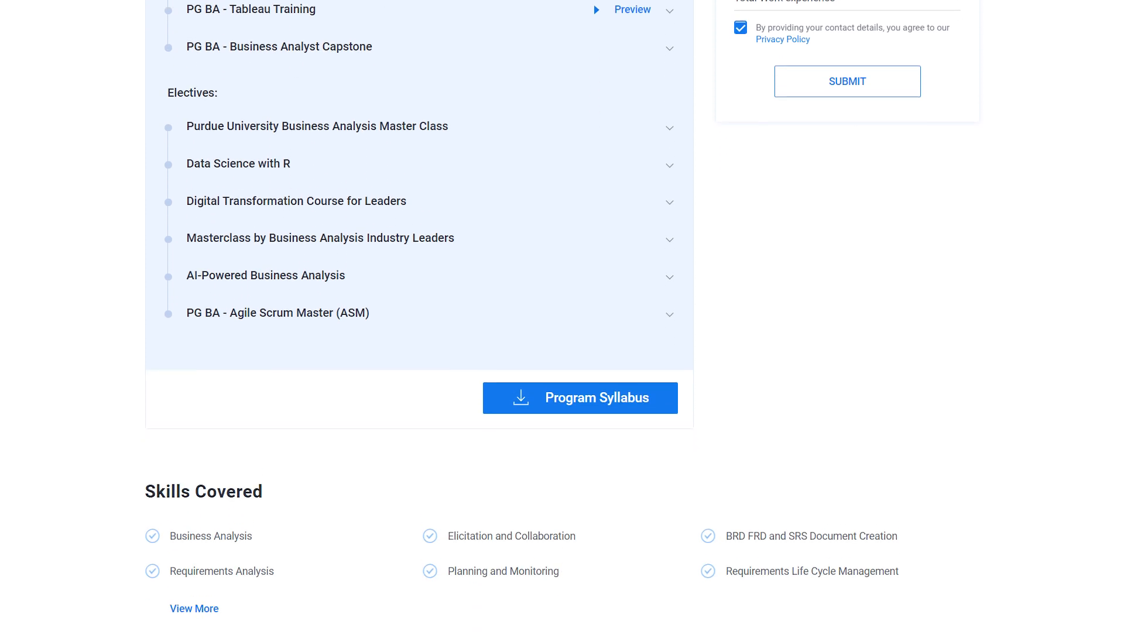
scroll("down", 3)
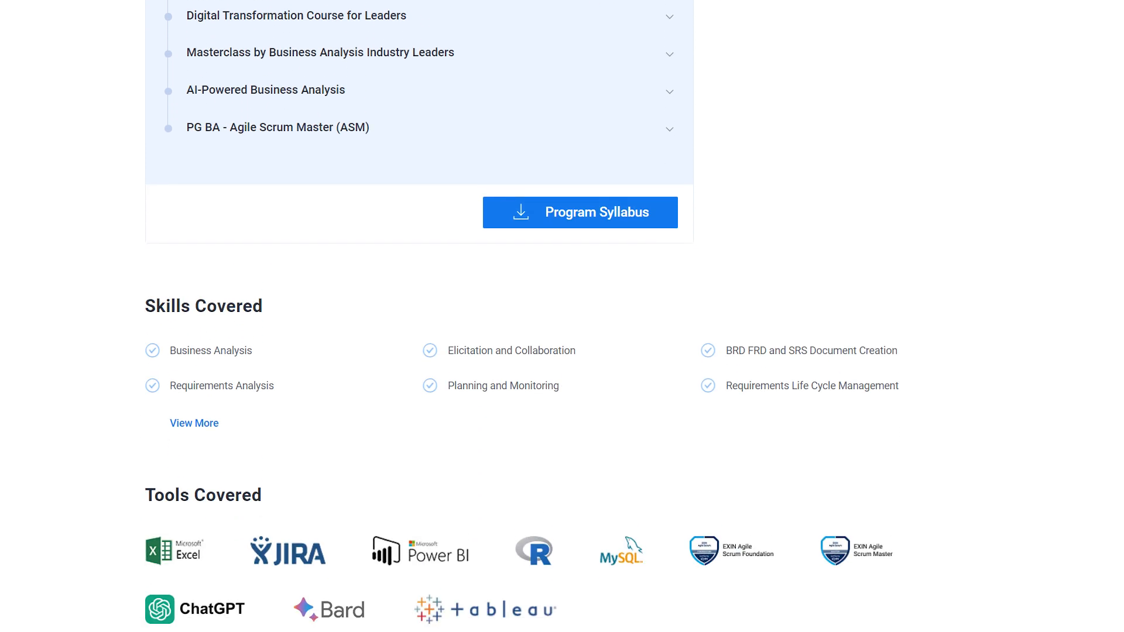
scroll("down", 3)
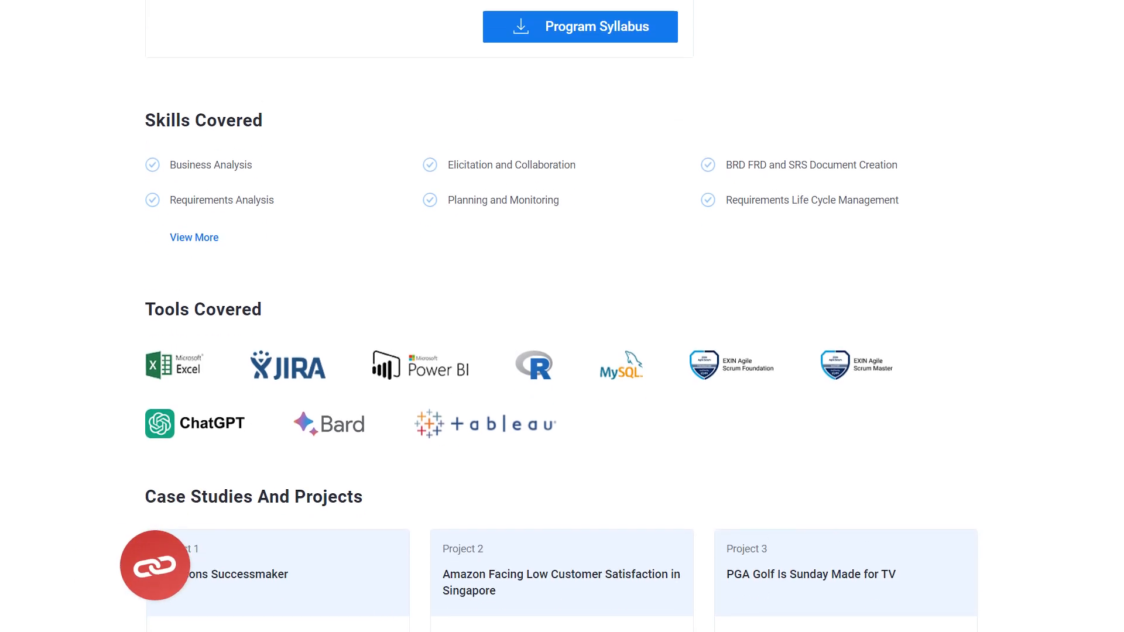
scroll("down", 3)
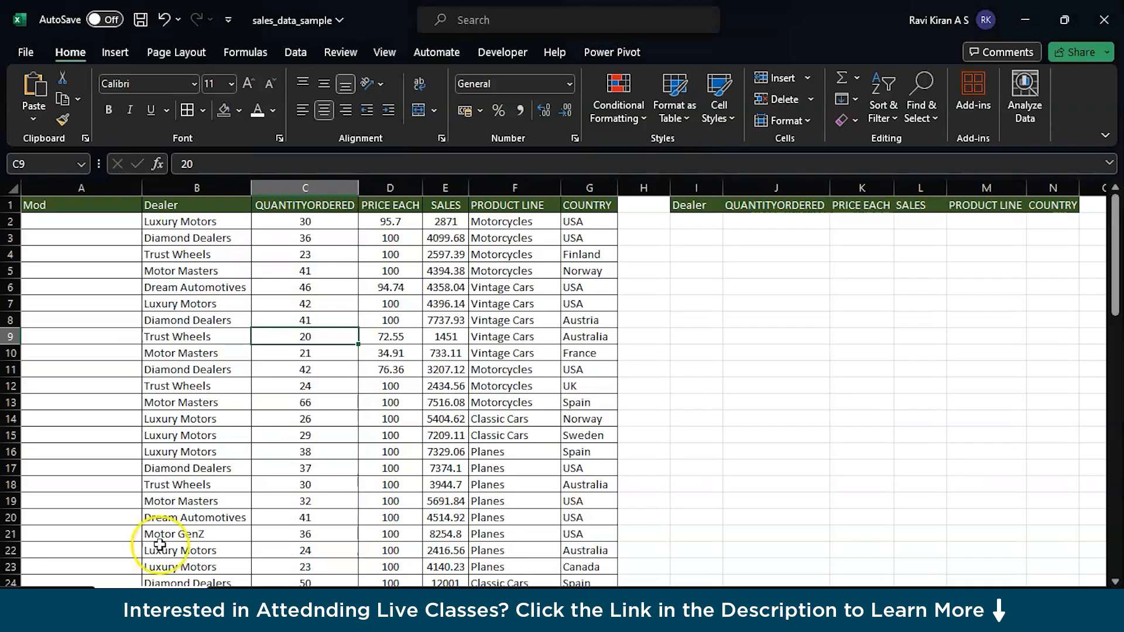
left_click(696, 385)
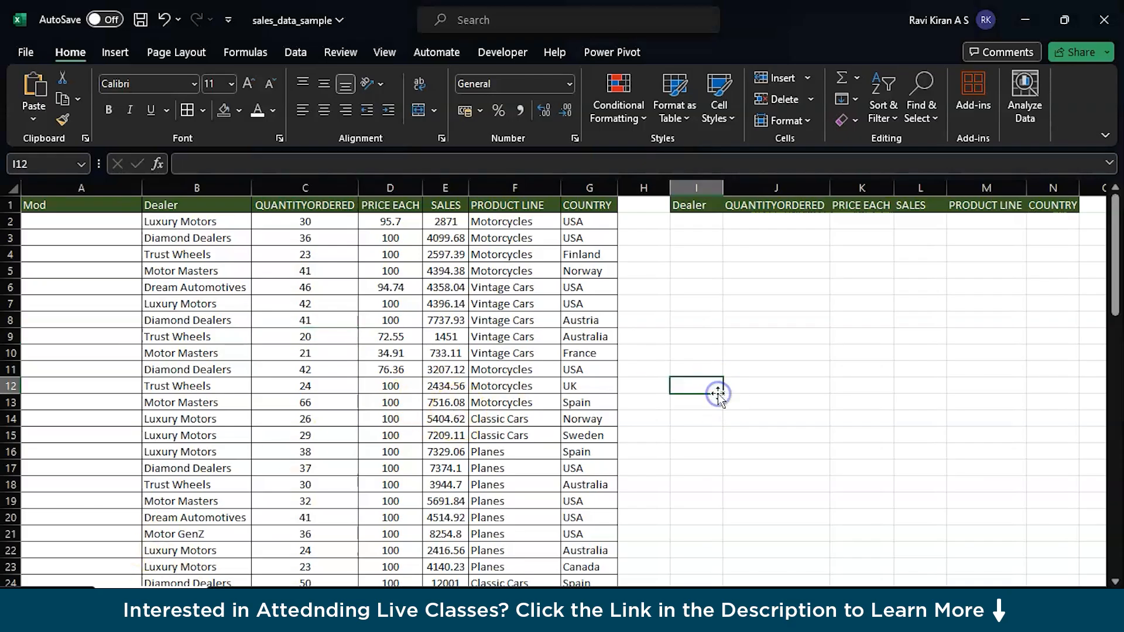
mouse_move(277, 301)
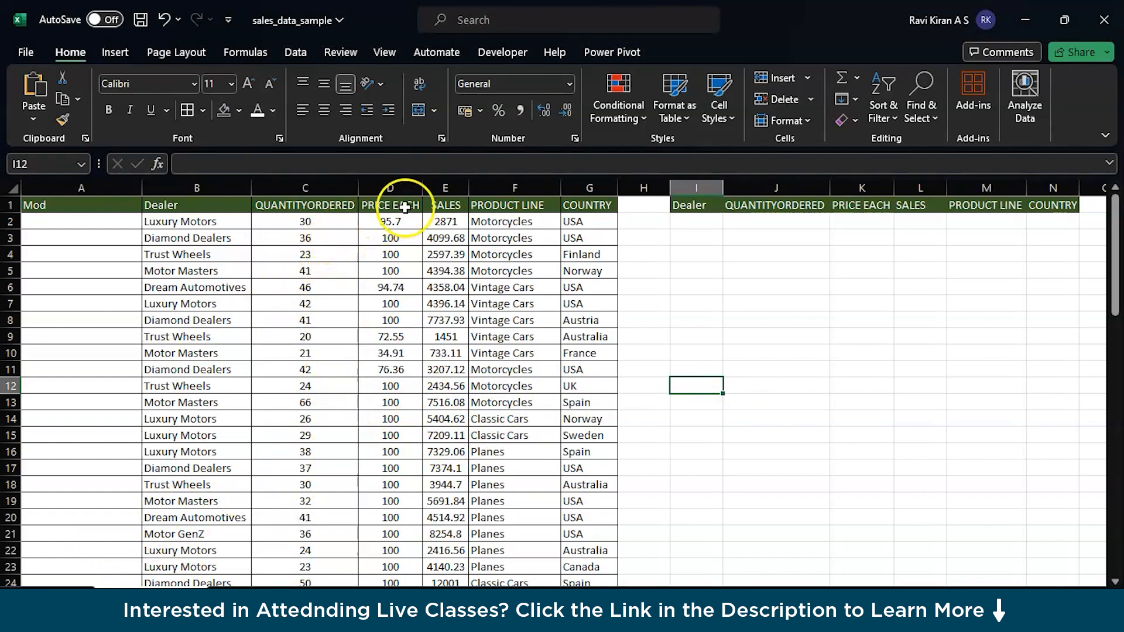
mouse_move(577, 248)
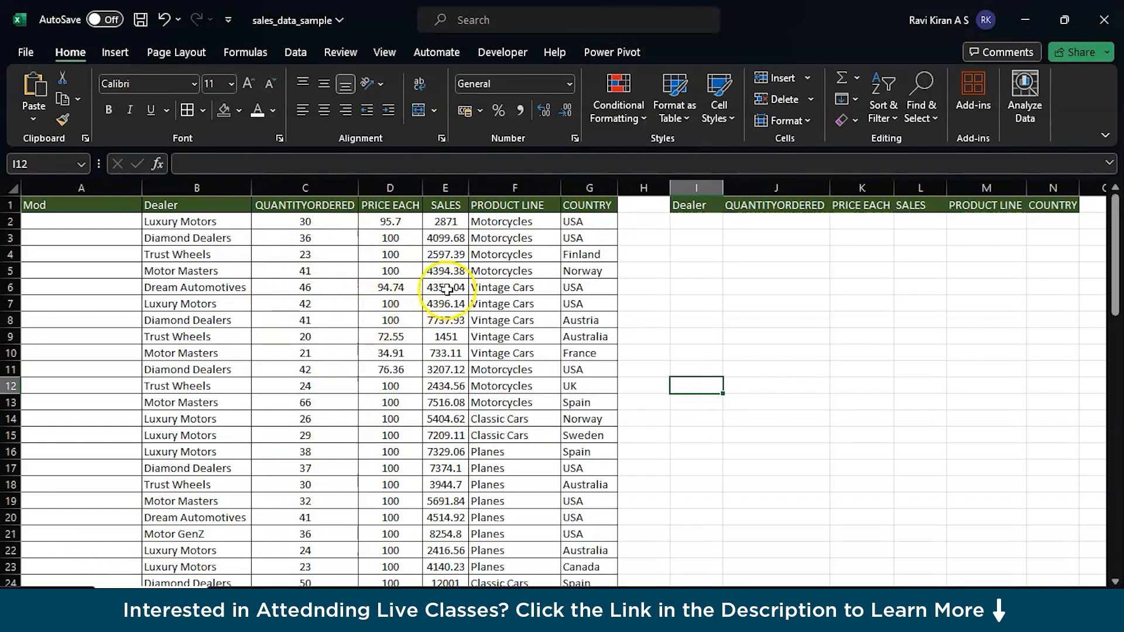
mouse_move(166, 209)
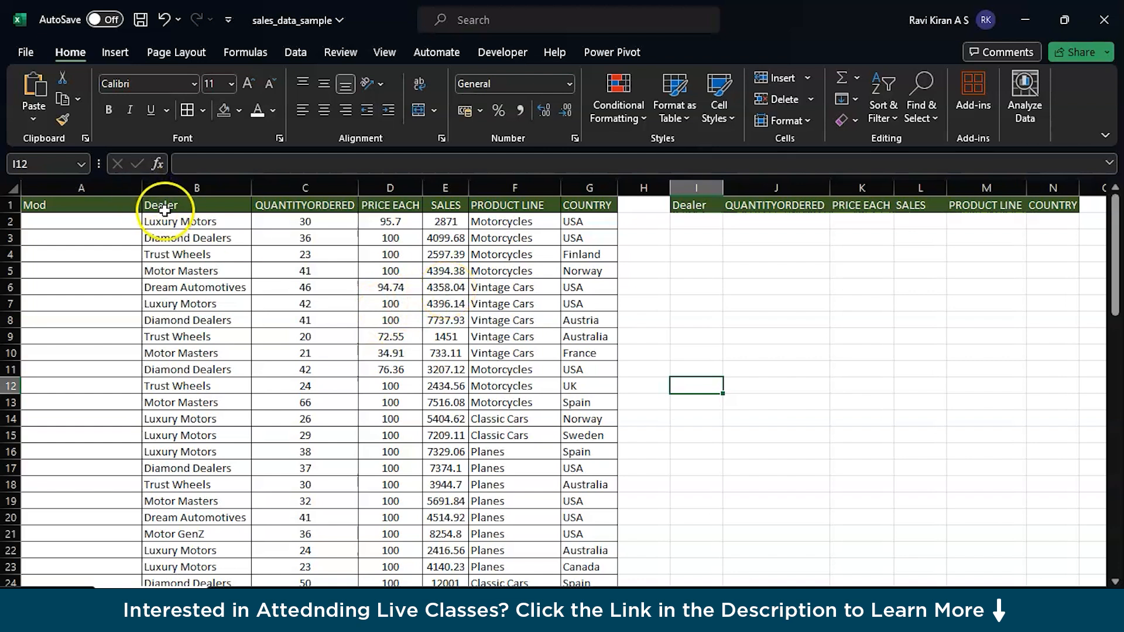
left_click(180, 222)
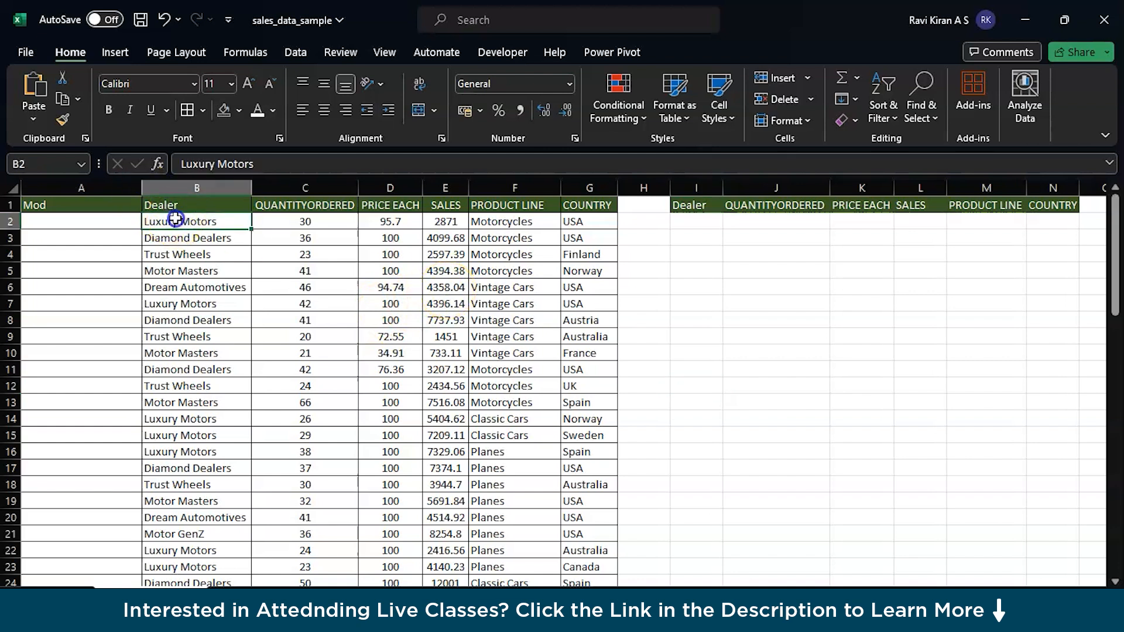
mouse_move(306, 221)
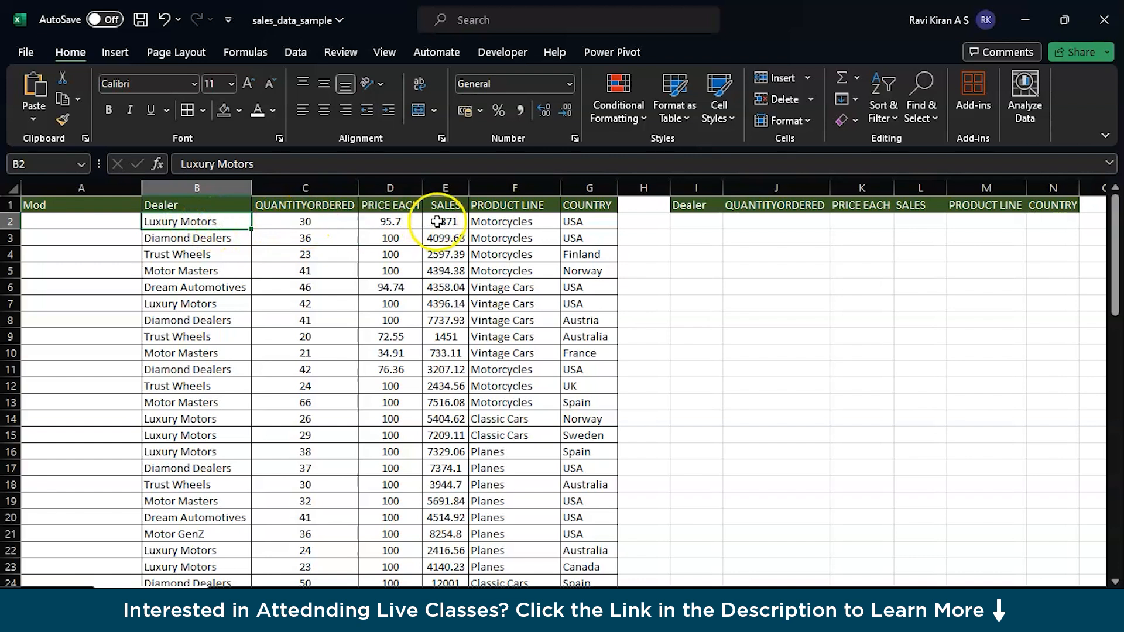
left_click(445, 221)
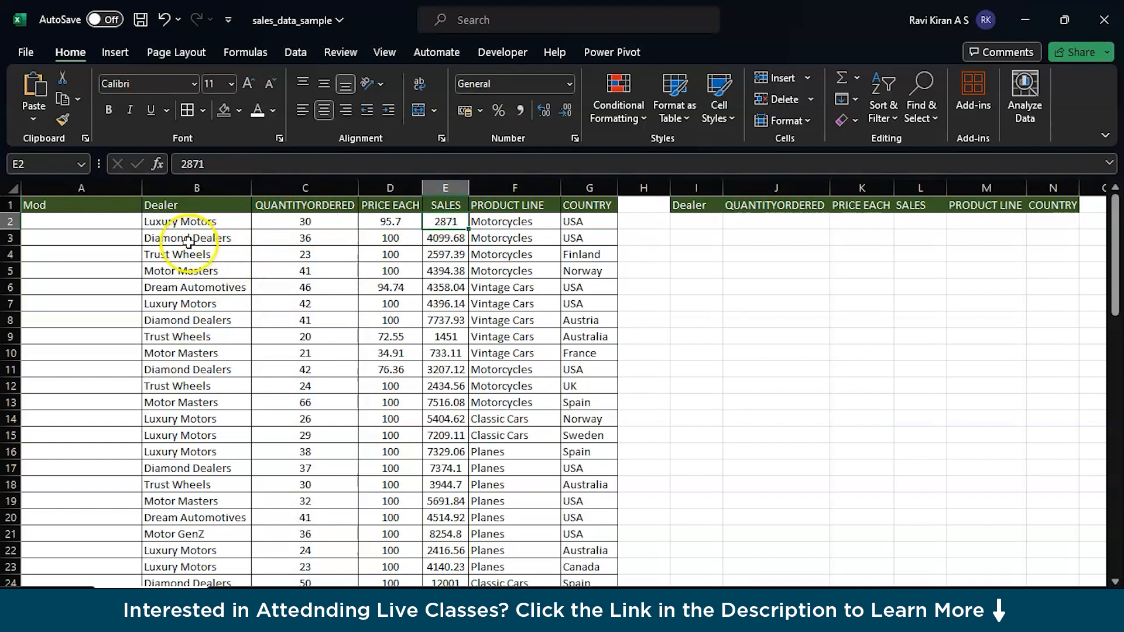
left_click(181, 222)
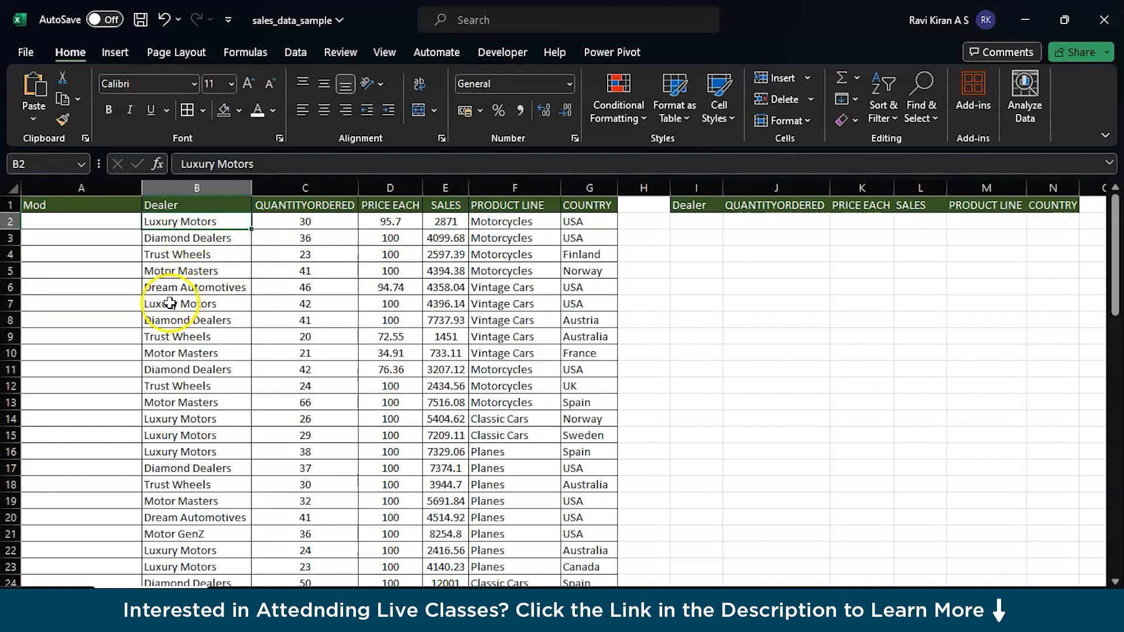
left_click(197, 303)
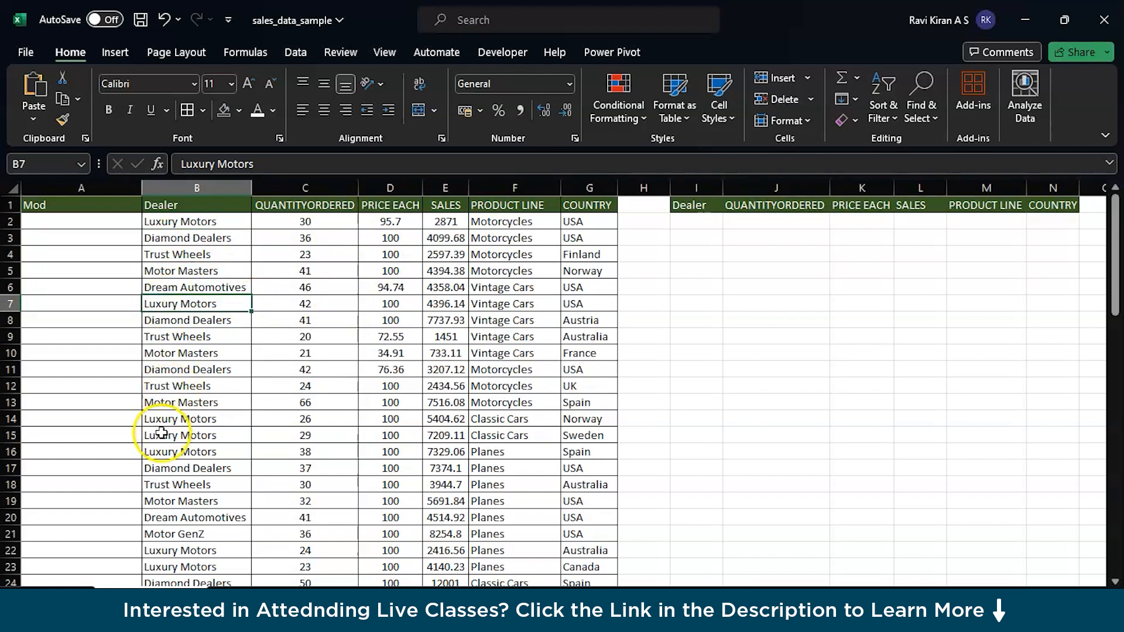
mouse_move(349, 360)
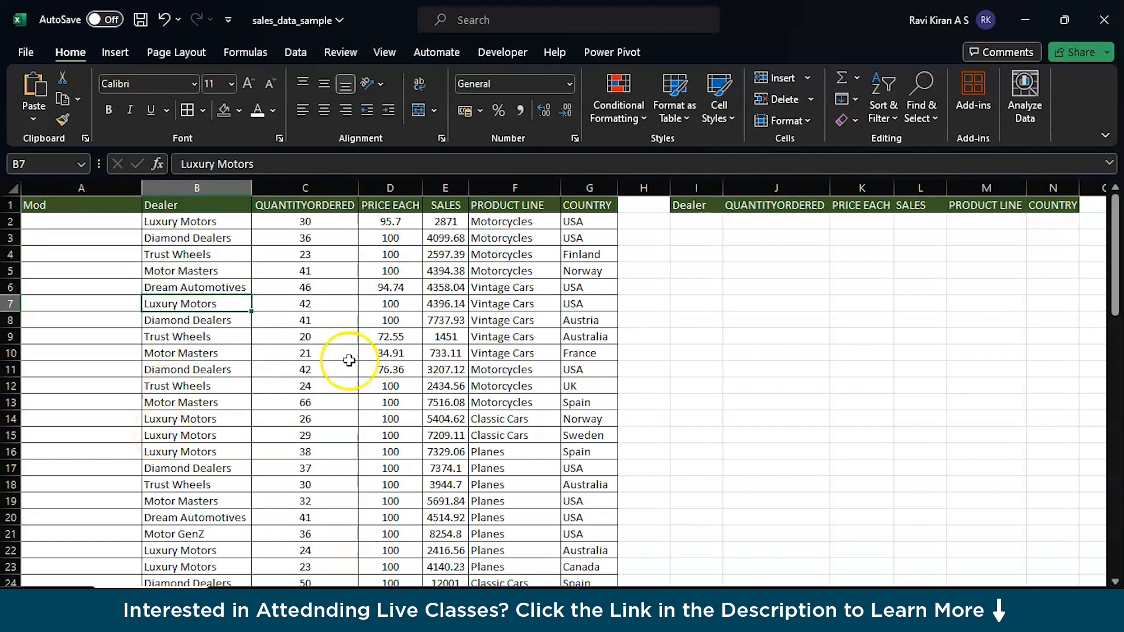
mouse_move(185, 270)
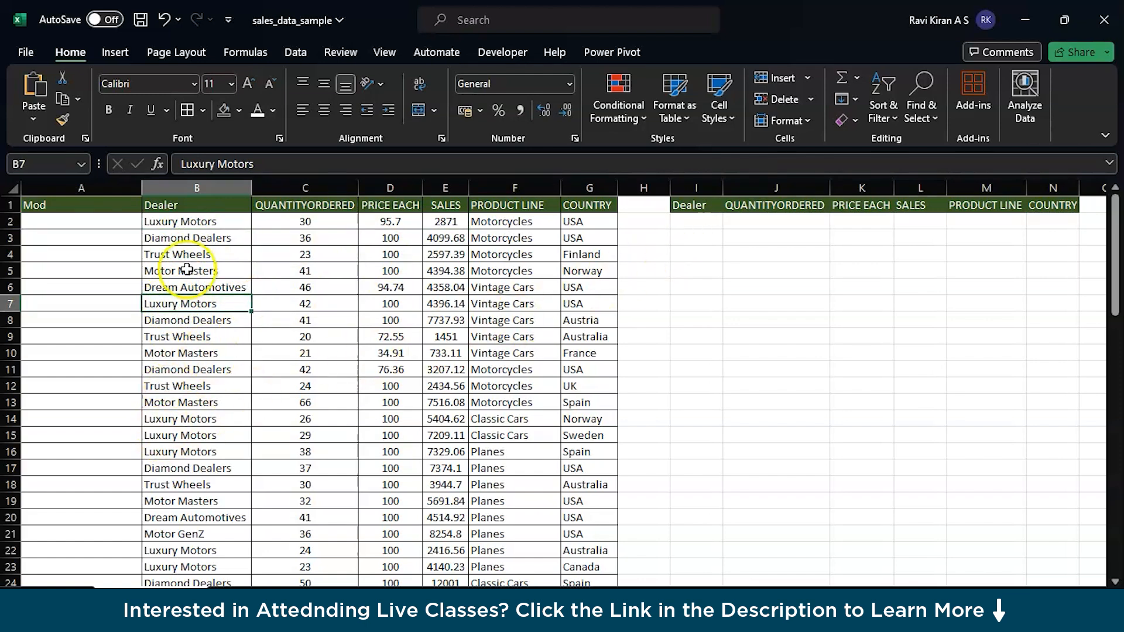
left_click(196, 222)
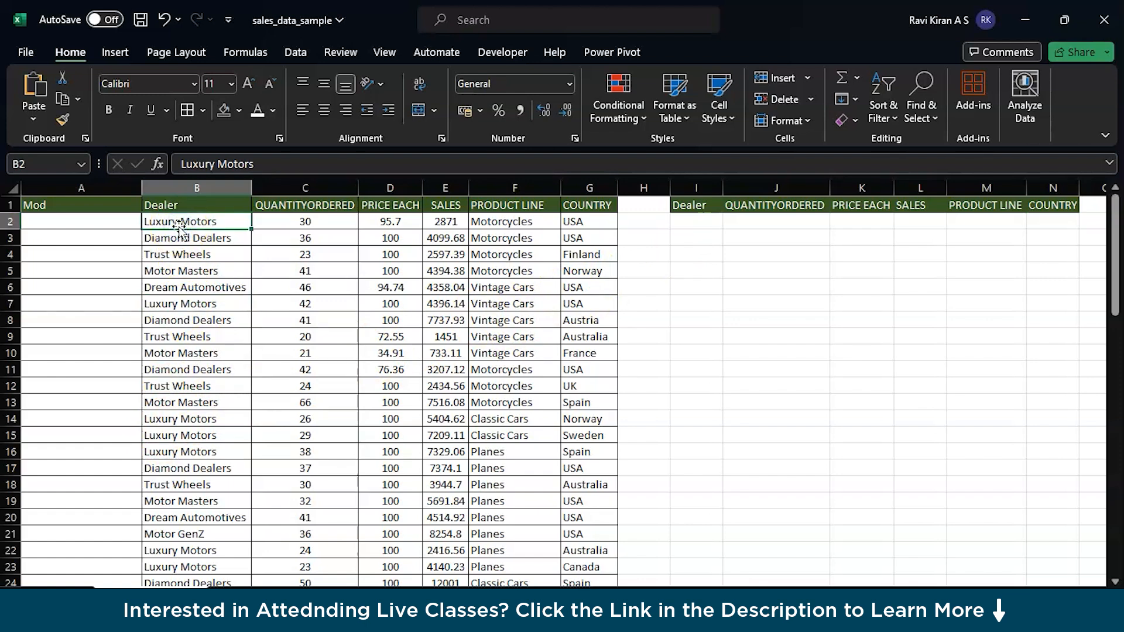
mouse_move(525, 209)
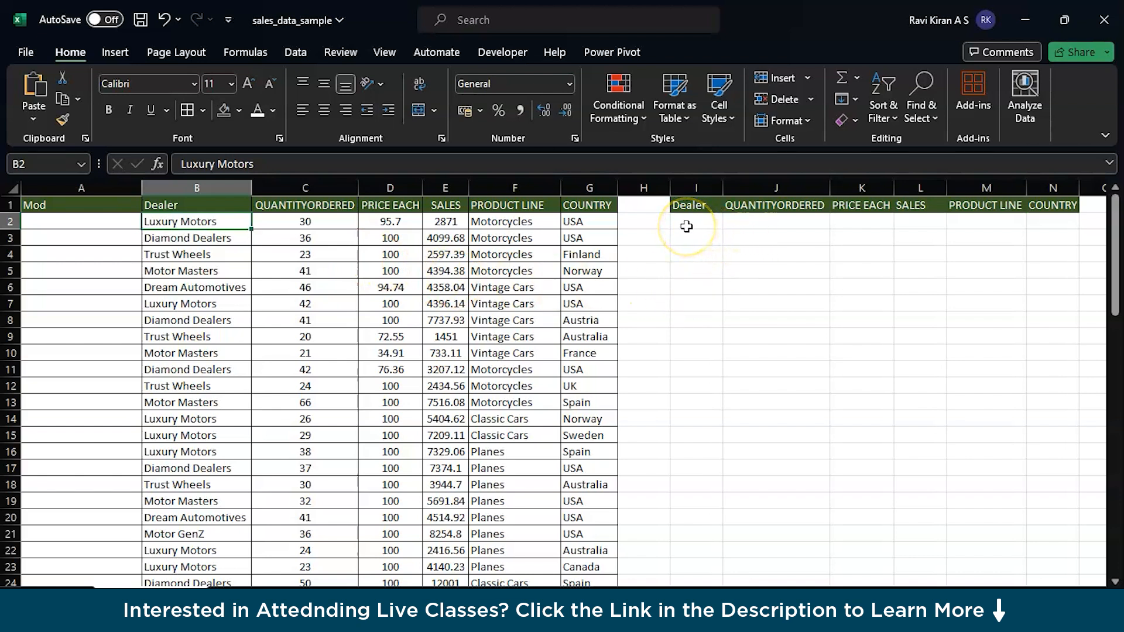
mouse_move(132, 538)
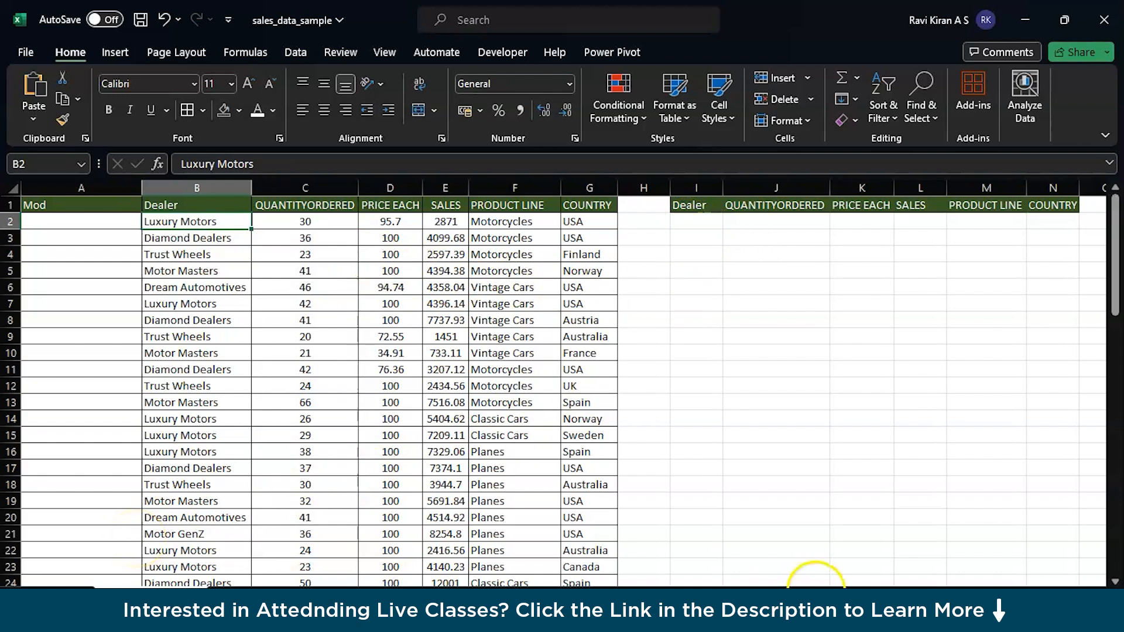
Enter =B2&COUNTIF($B$2:B2,B2) in the first Mod cell A2, giving Luxury Motors1.
left_click(80, 221)
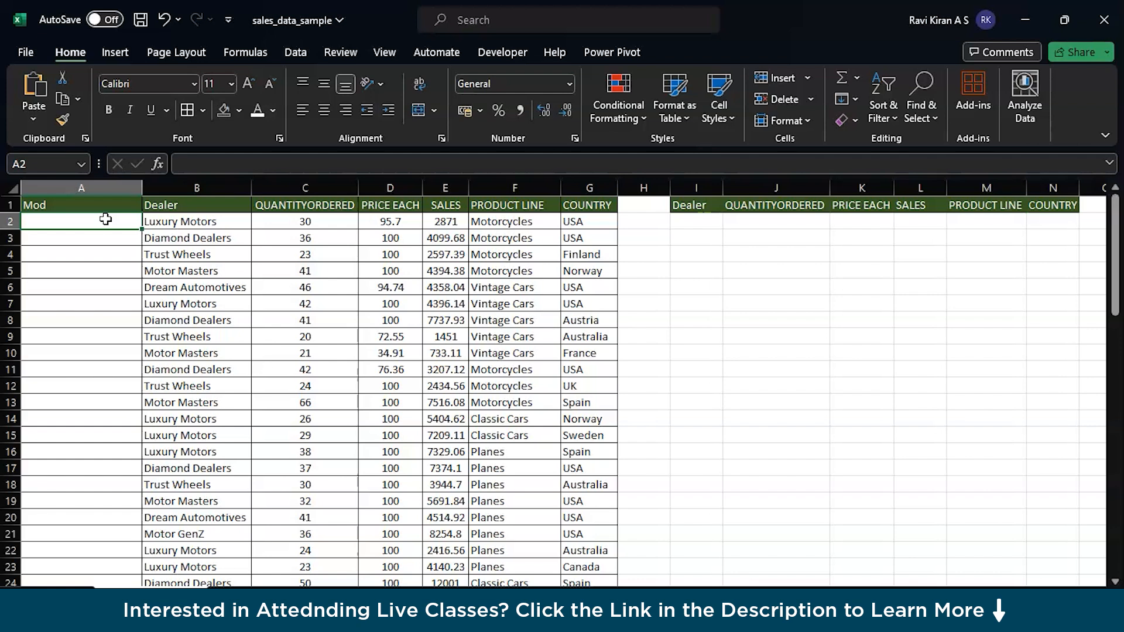
type("=")
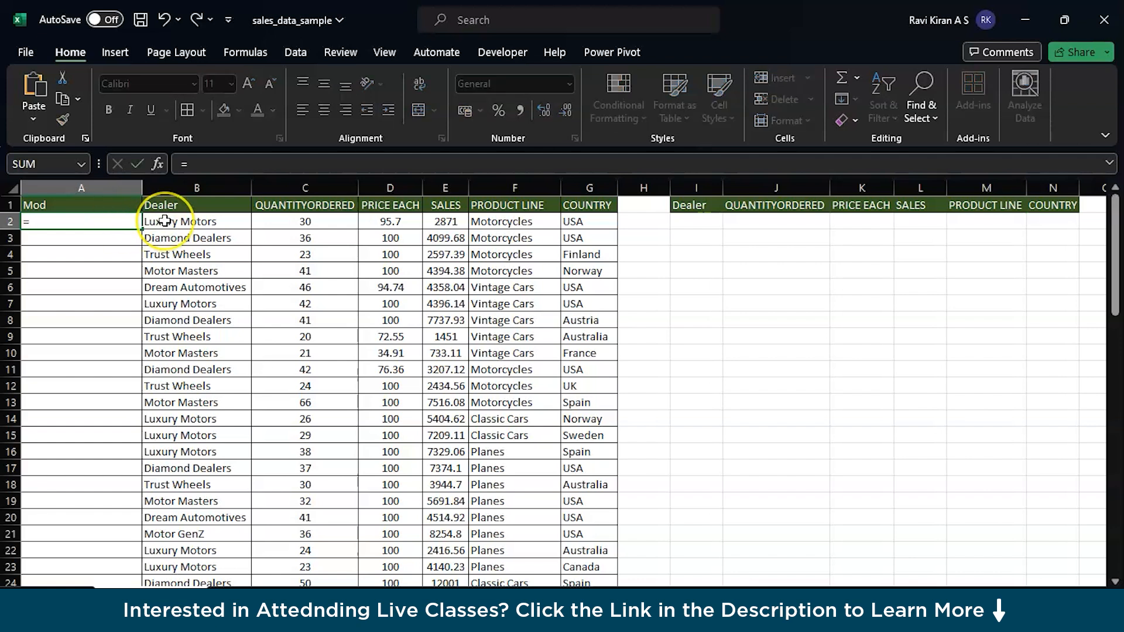
left_click(196, 221)
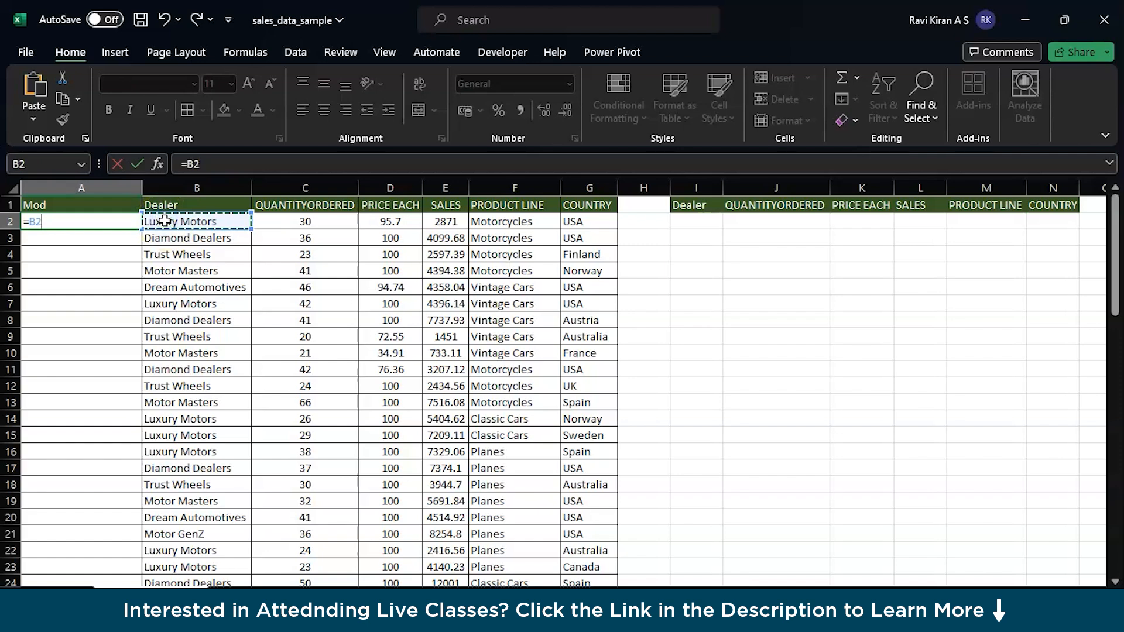
type("&cou")
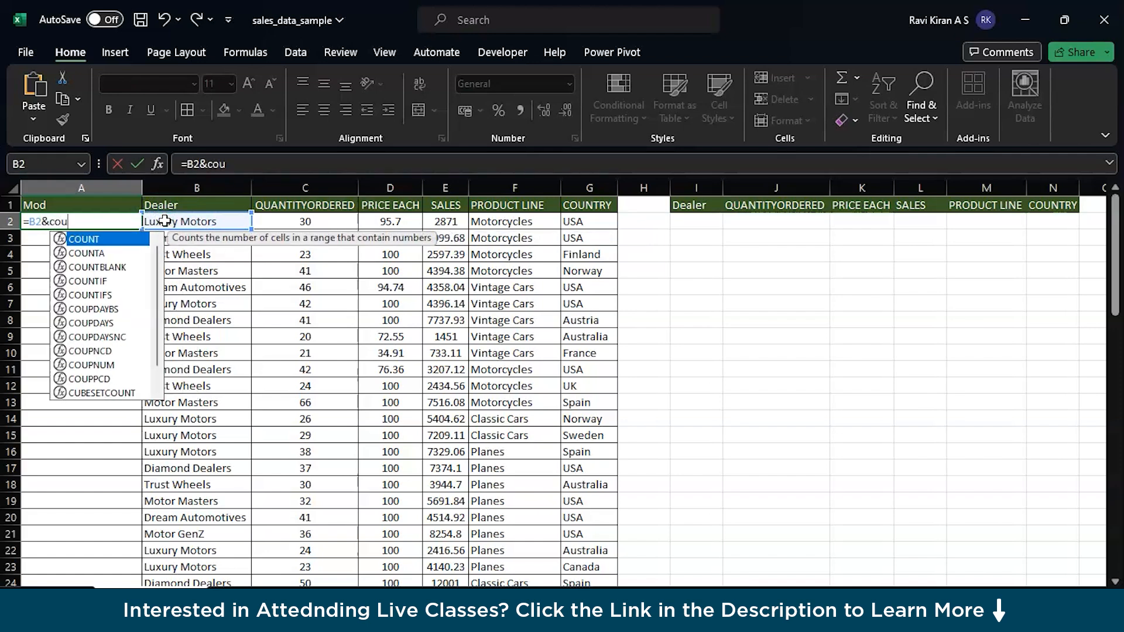
type("nt")
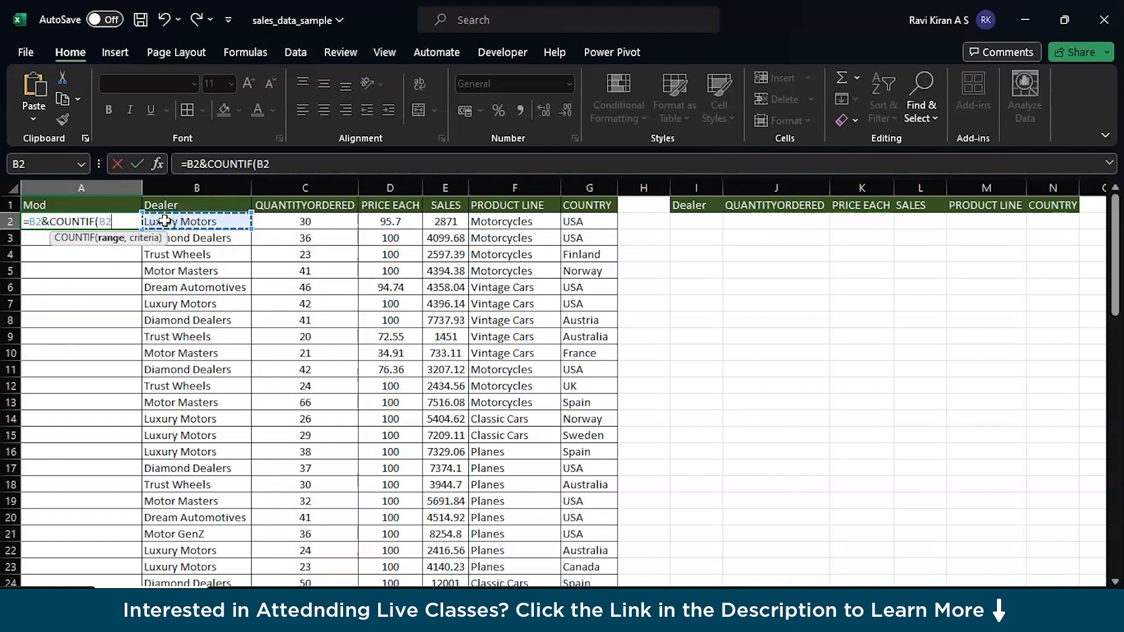
key("f4")
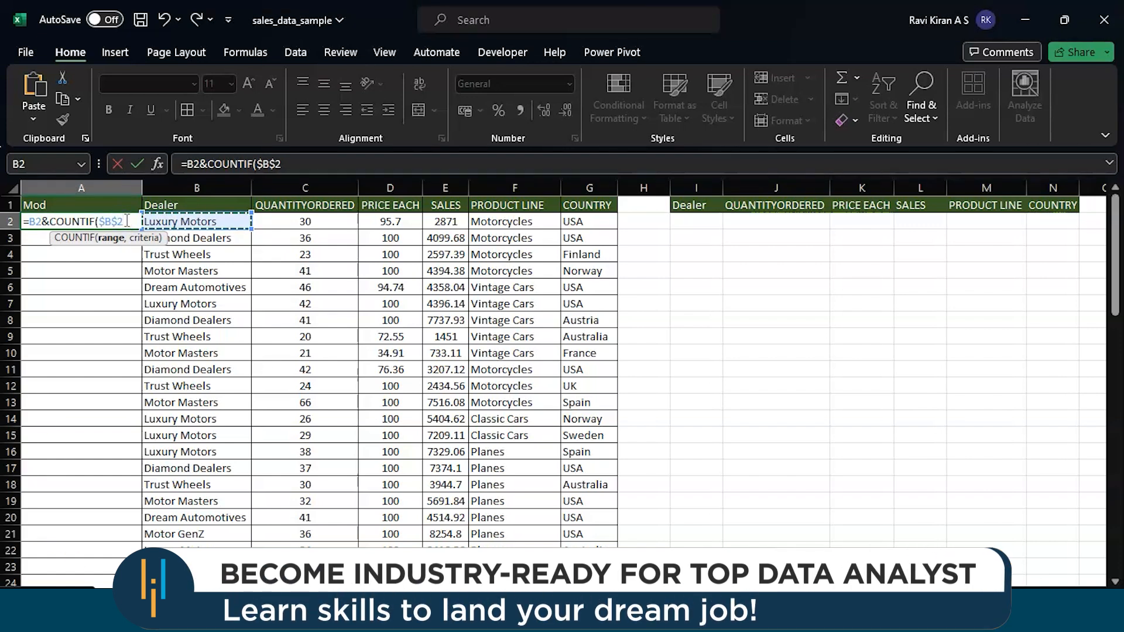
type("B2:B2")
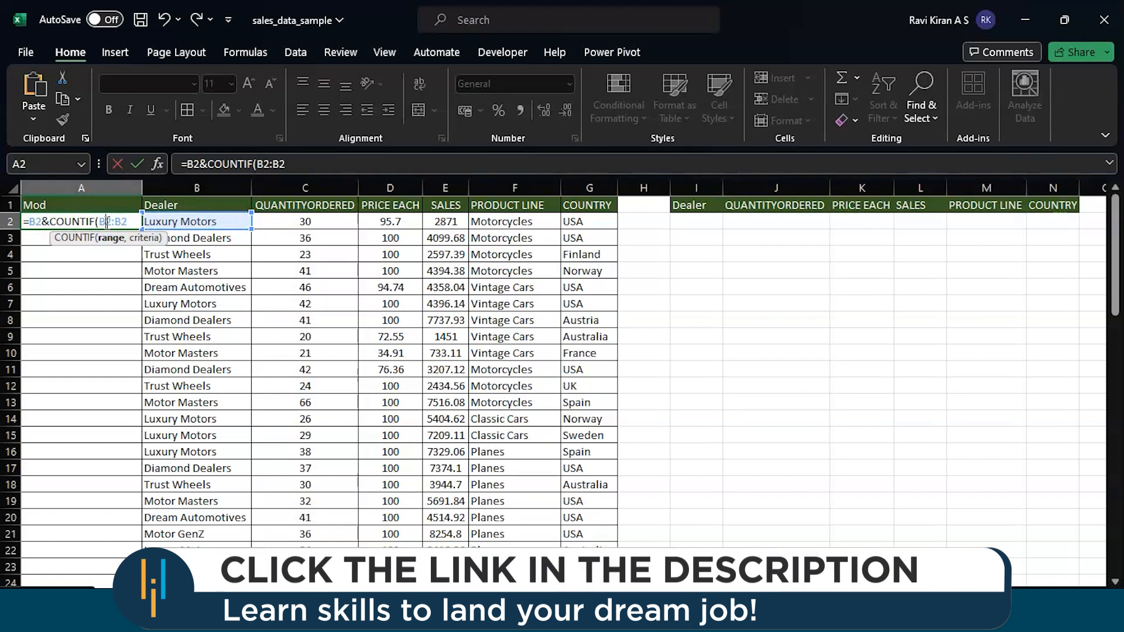
key("f4")
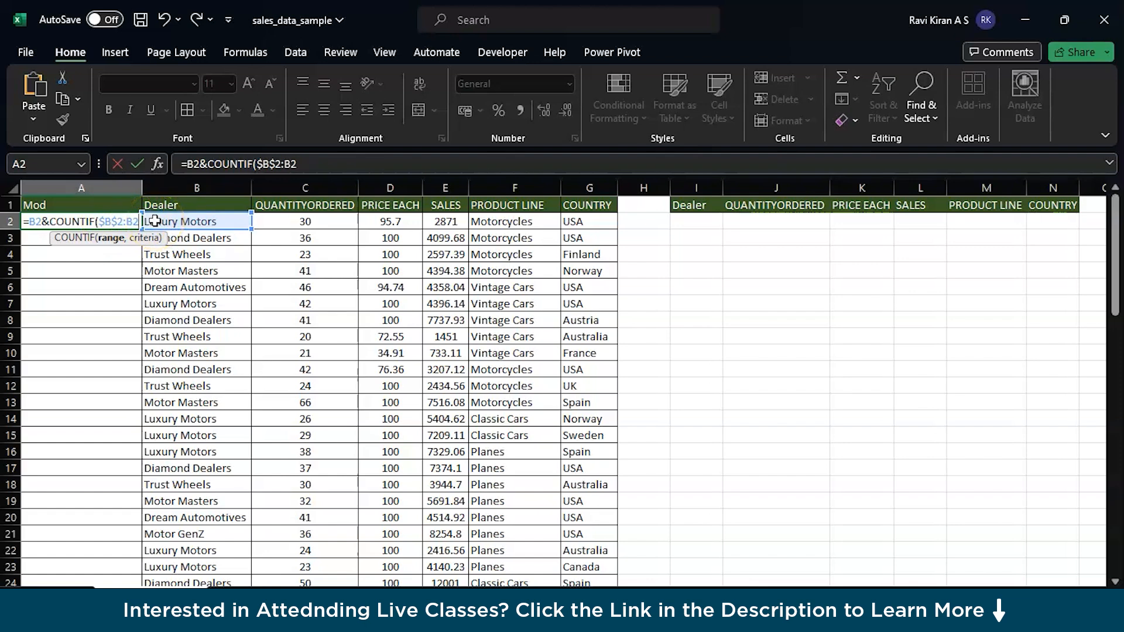
type(",")
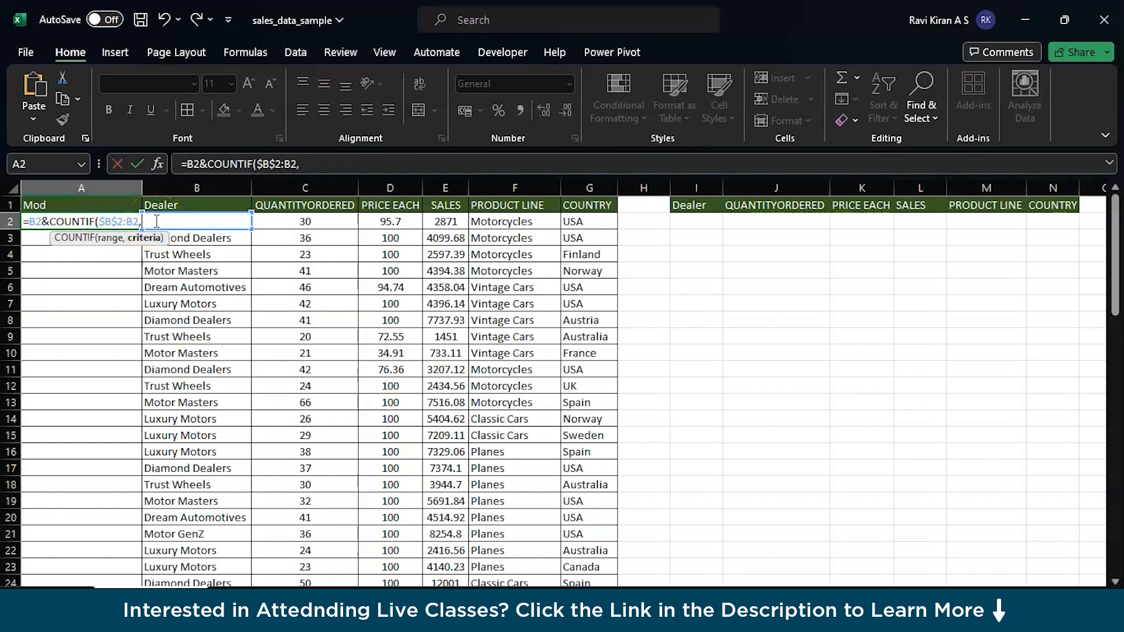
type("B")
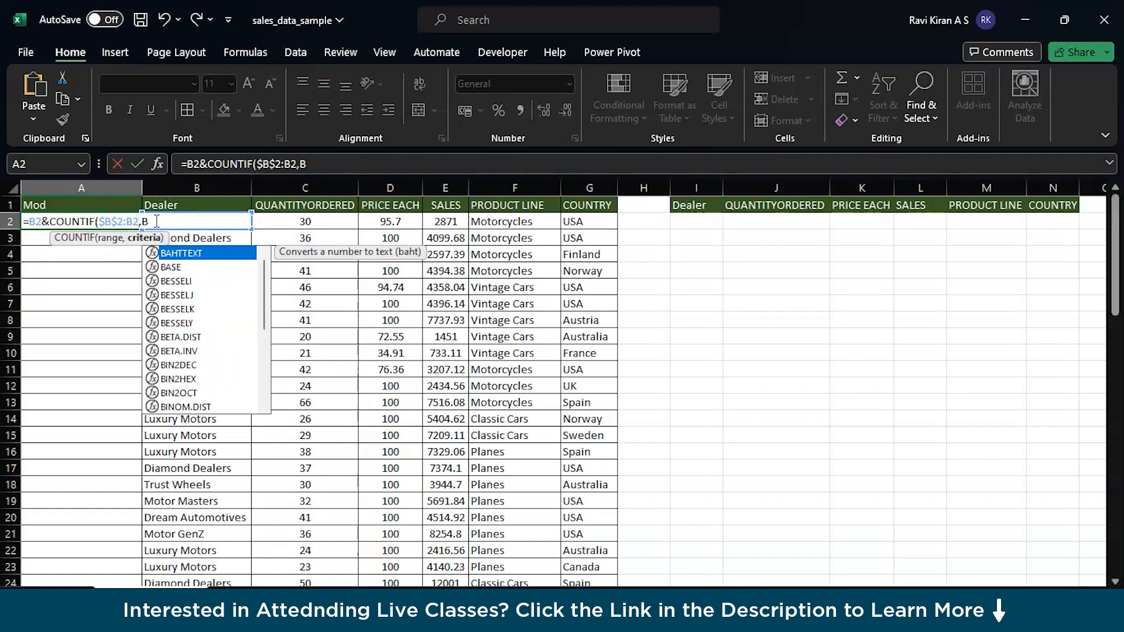
type("2)")
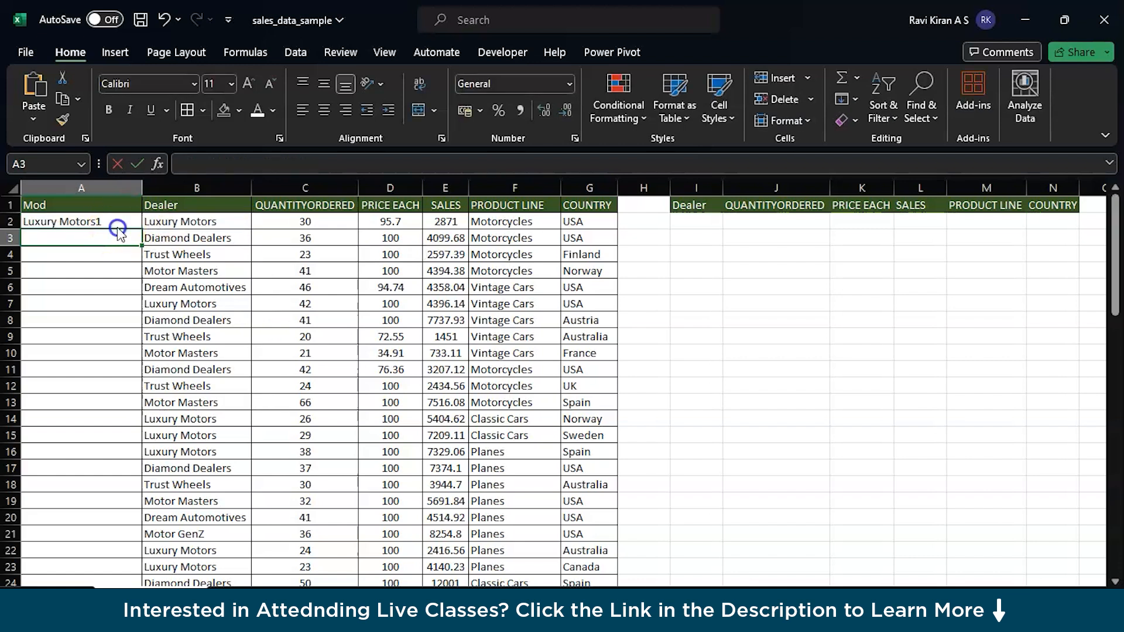
Fill the Mod formula down to row 74 and verify a lower row shows its running count.
left_click(81, 221)
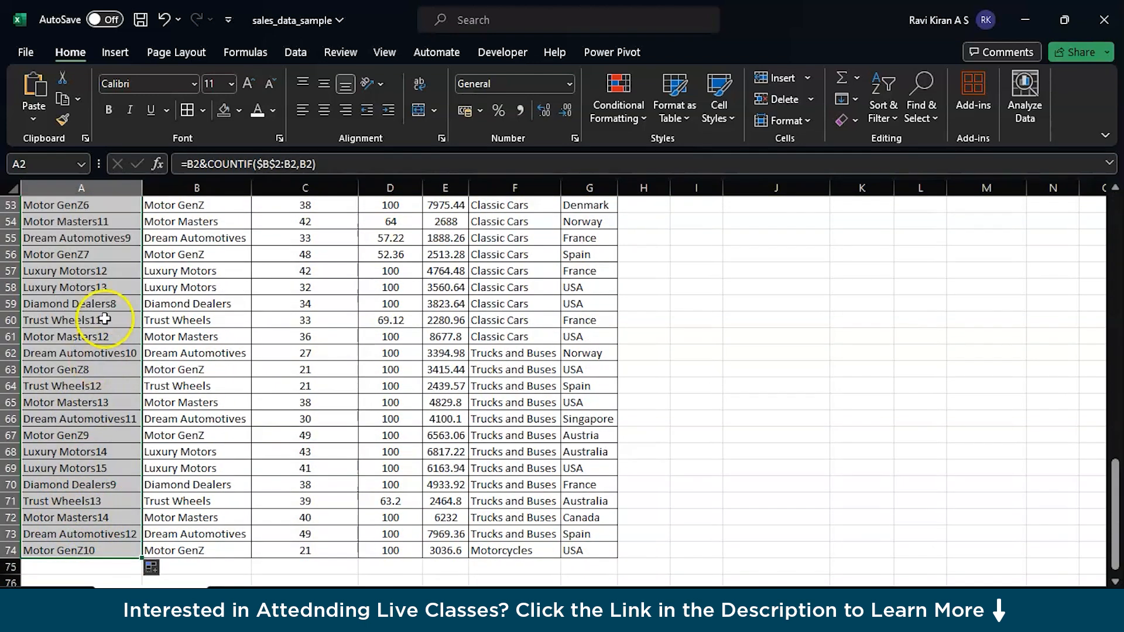
left_click(81, 287)
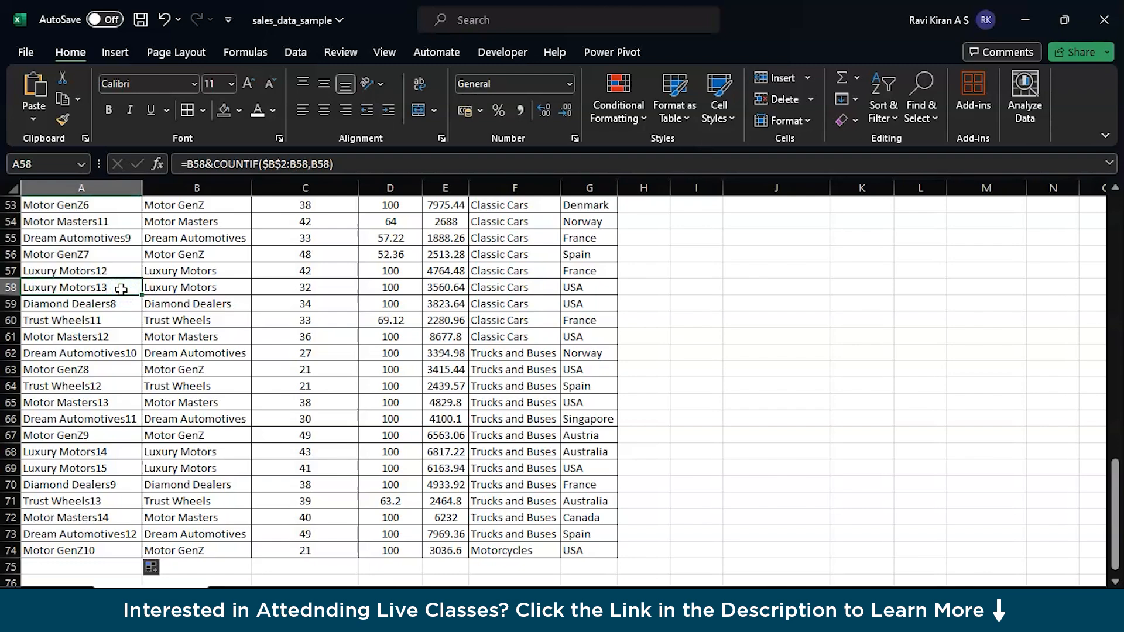
scroll("up", 3)
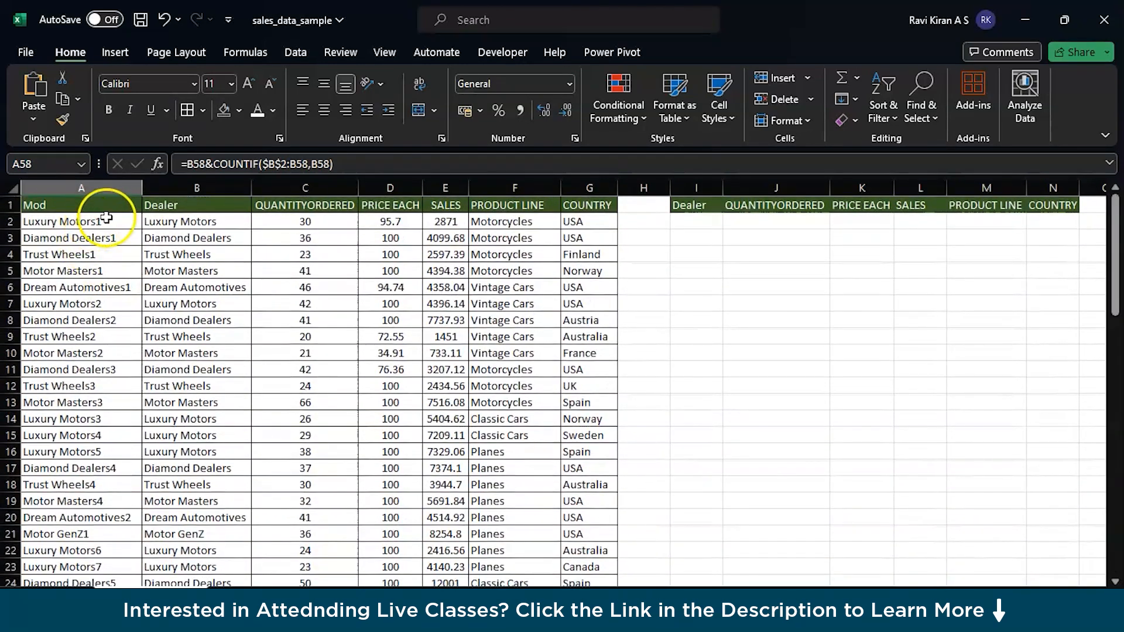
mouse_move(531, 254)
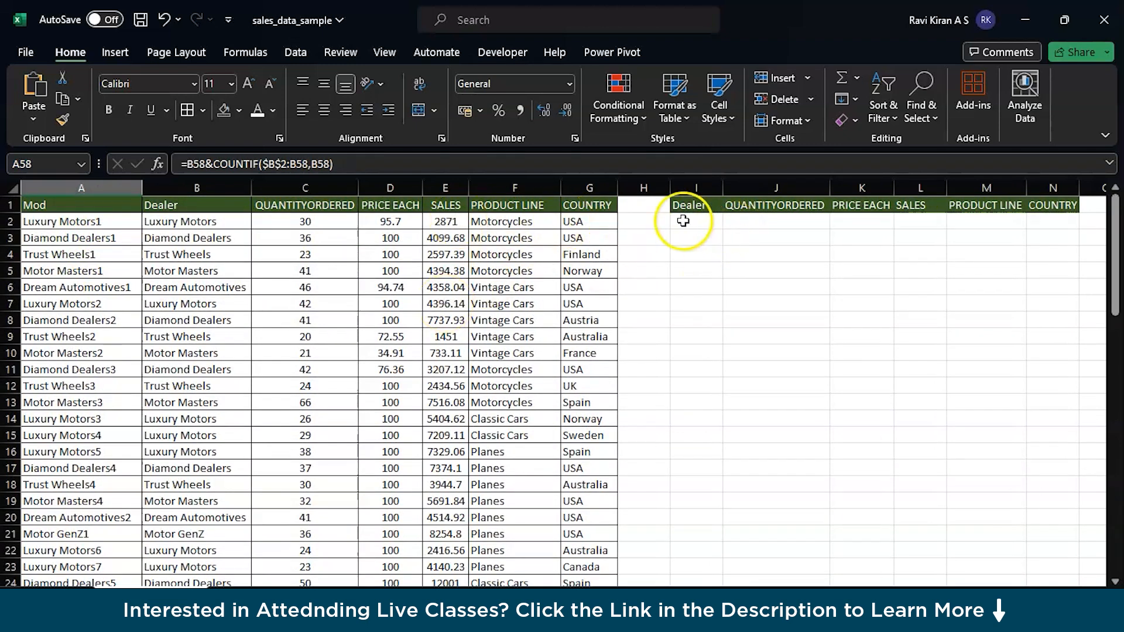
Paste the Dealer header into H1 as the lookup criterion.
type("=v")
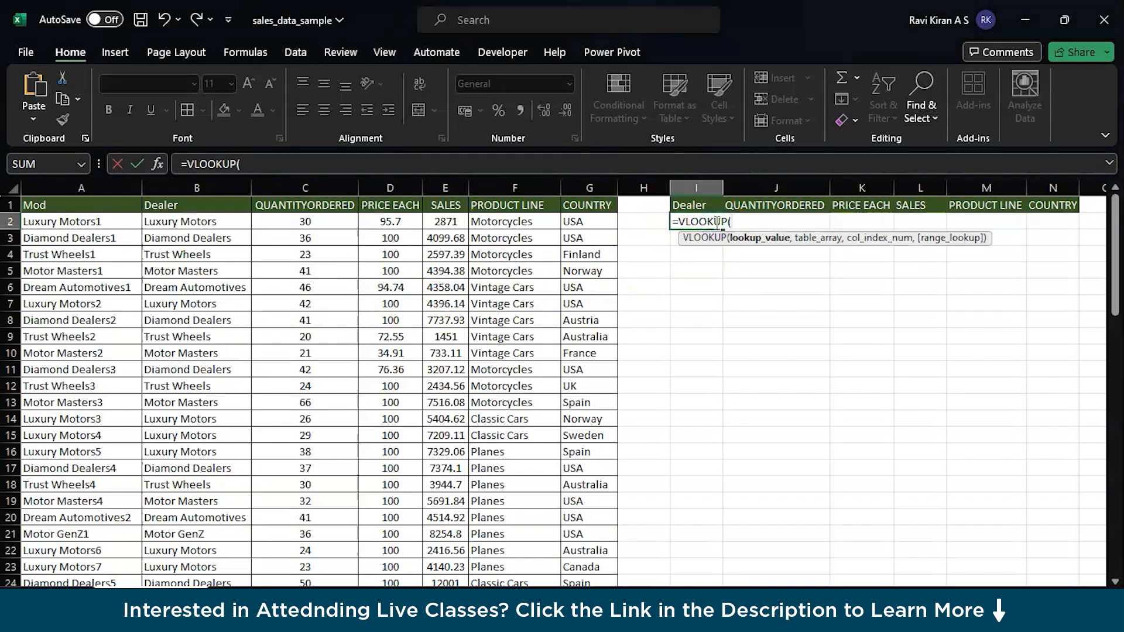
mouse_move(730, 229)
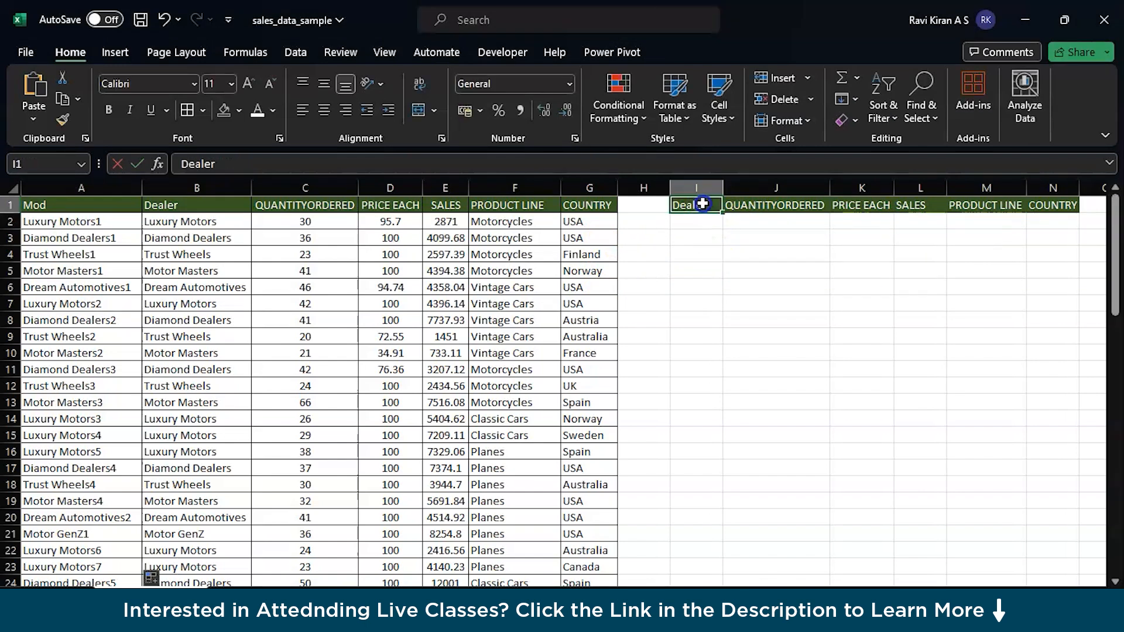
left_click(643, 204)
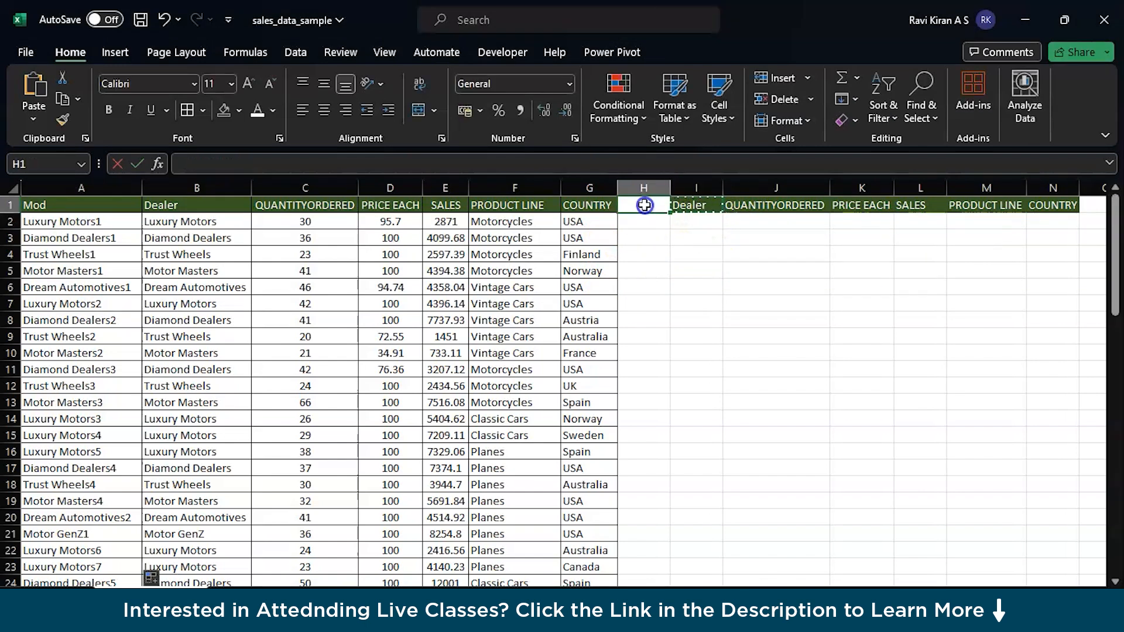
key("ctrl+v")
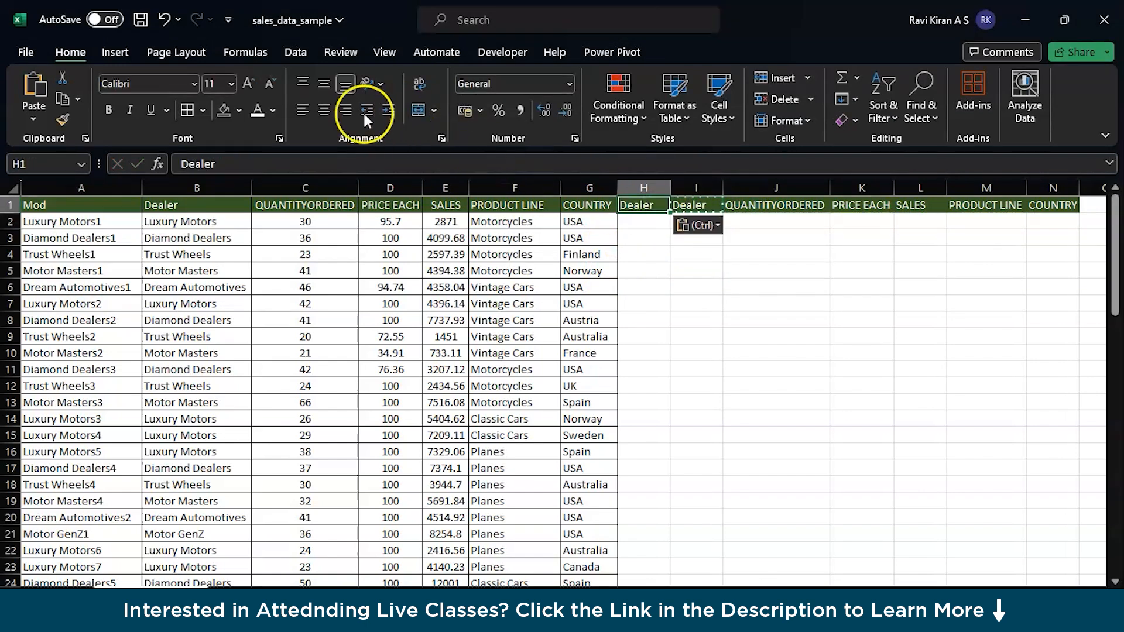
left_click(238, 110)
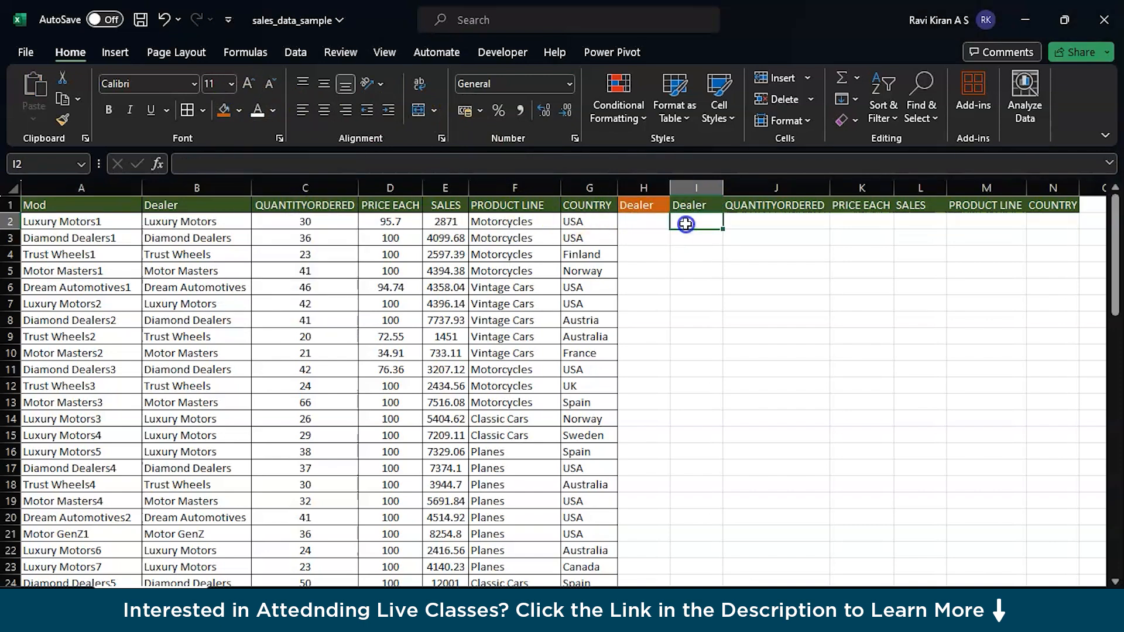
Start I2 with =VLOOKUP($H$1&ROW()-1, as the lookup value.
type("=VLOOKUP(")
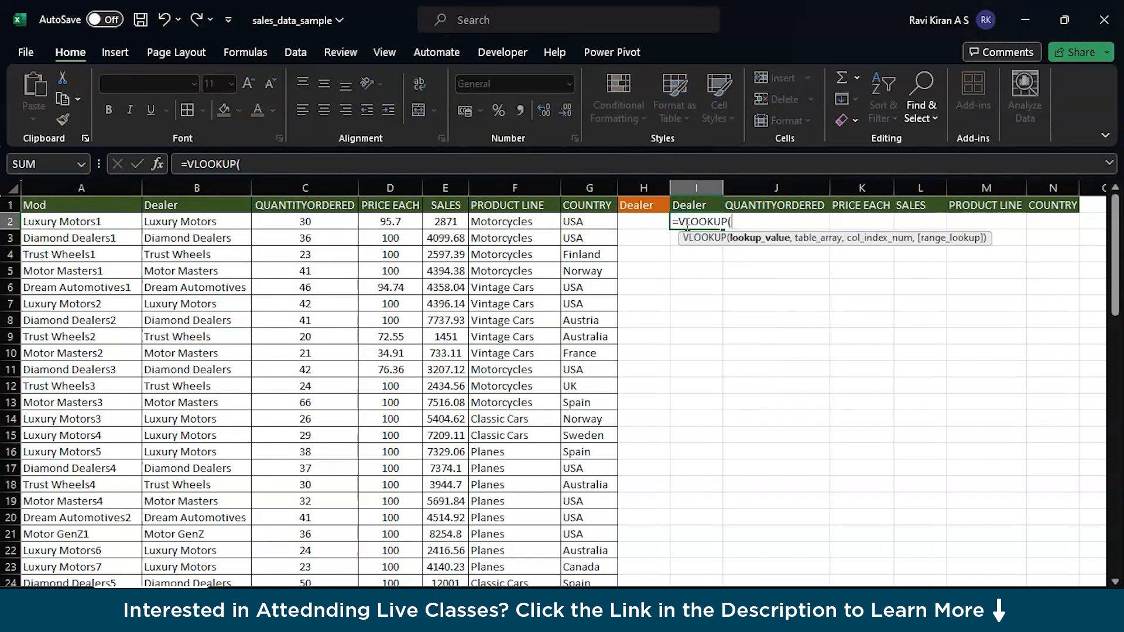
left_click(643, 205)
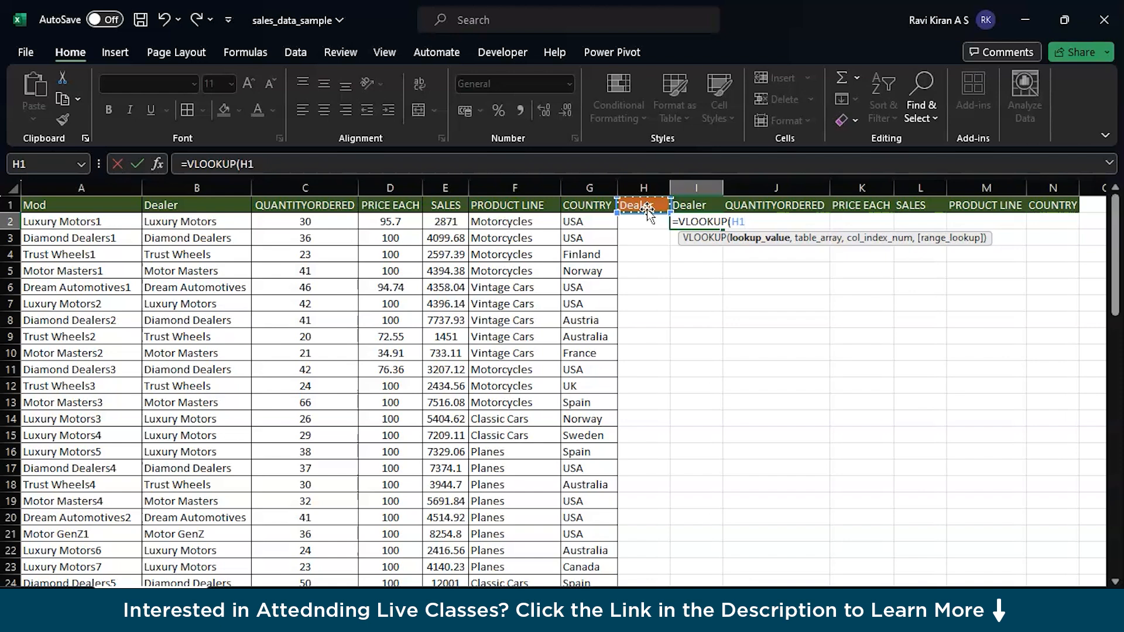
key("f4")
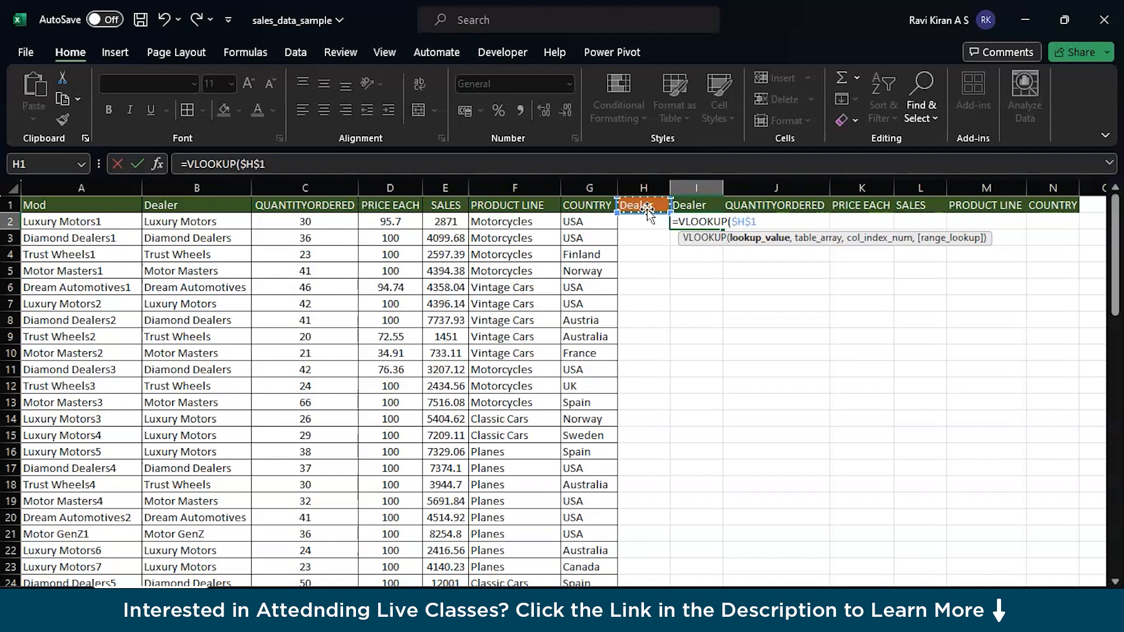
type("&")
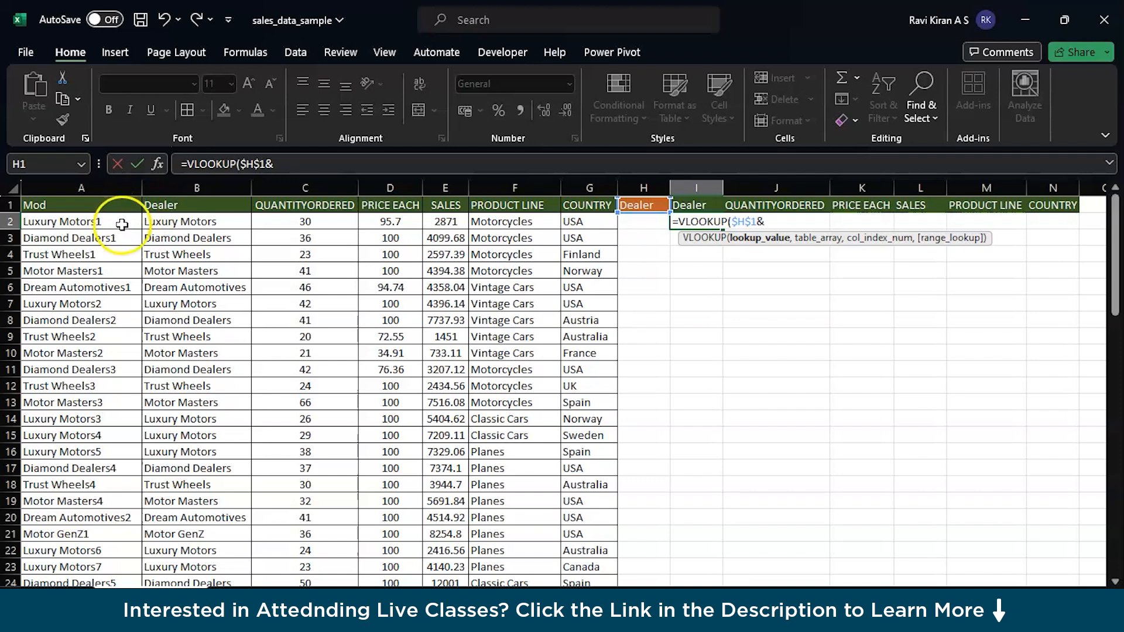
mouse_move(505, 251)
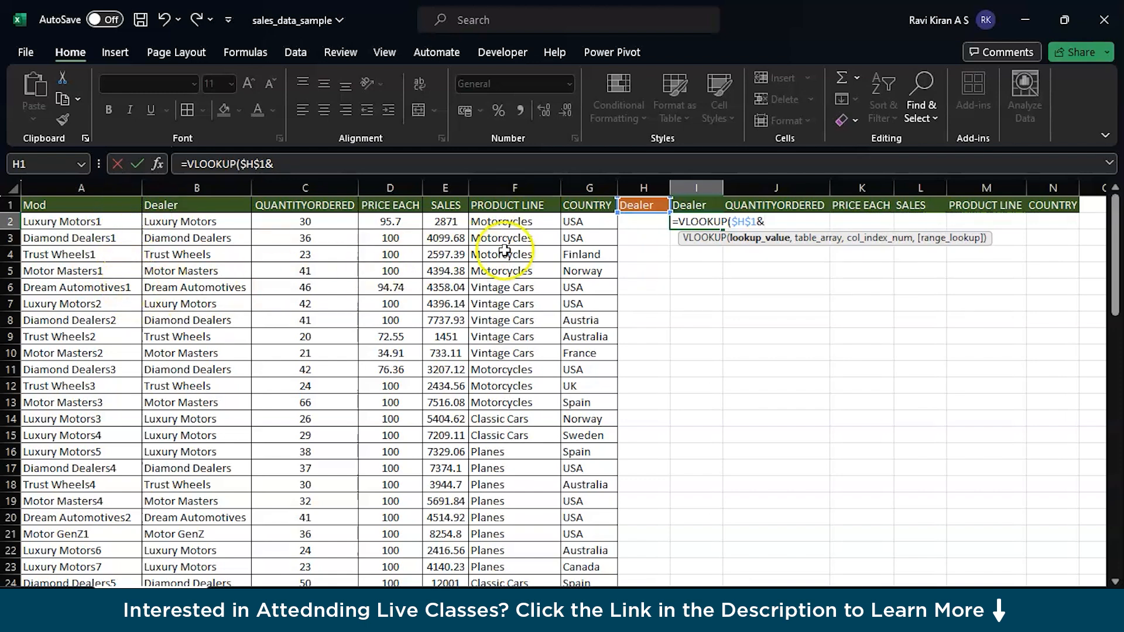
mouse_move(588, 254)
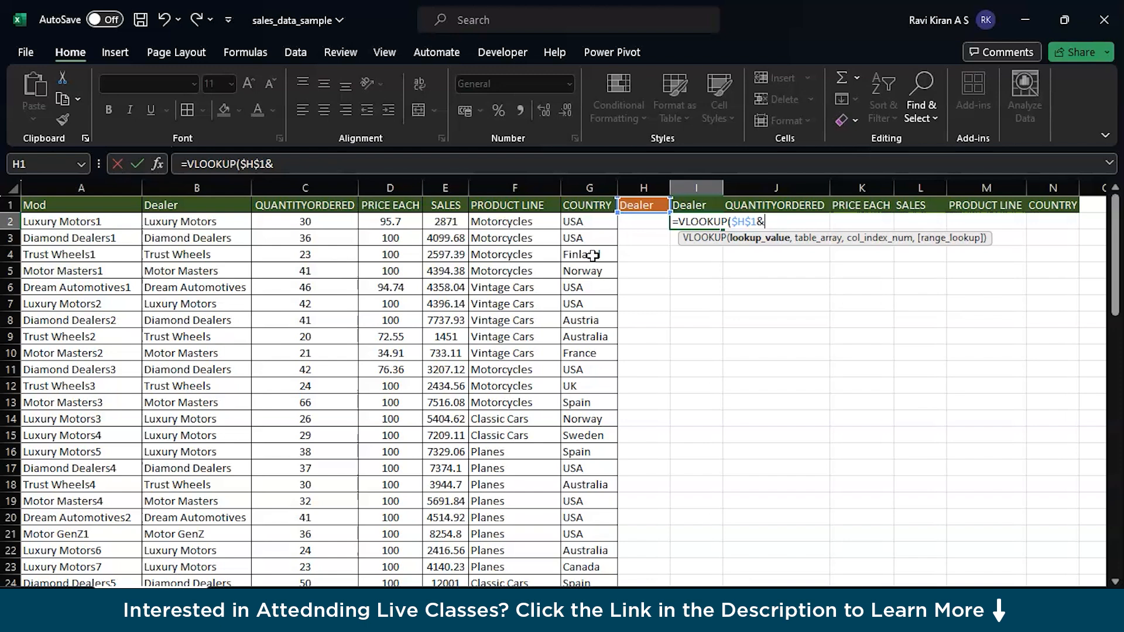
type("R")
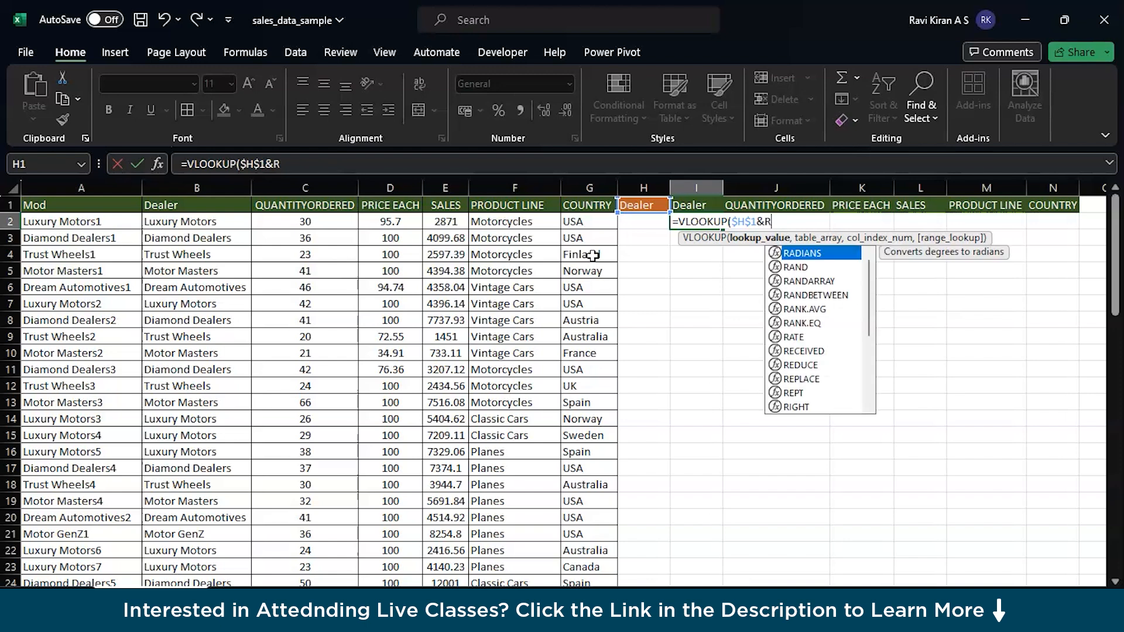
type("ow")
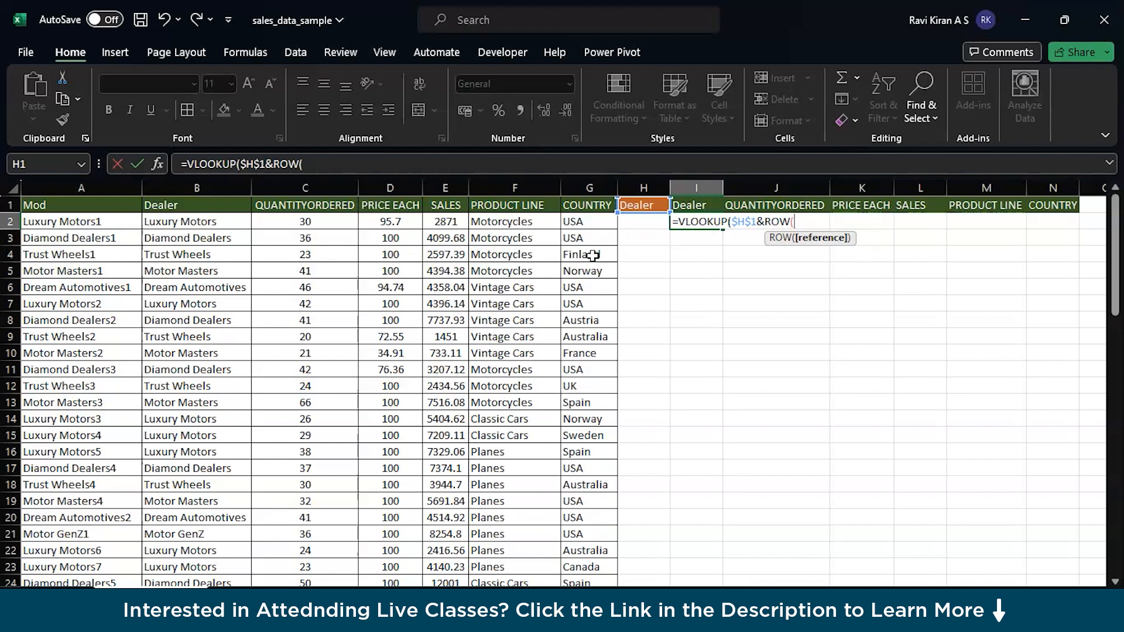
type(")")
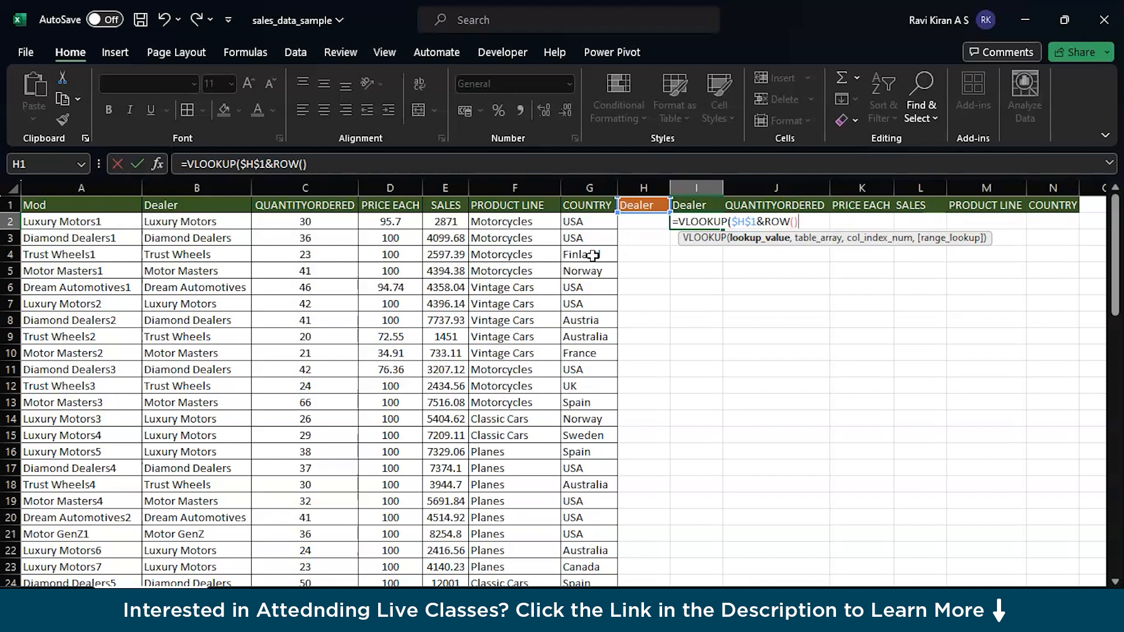
type("-1")
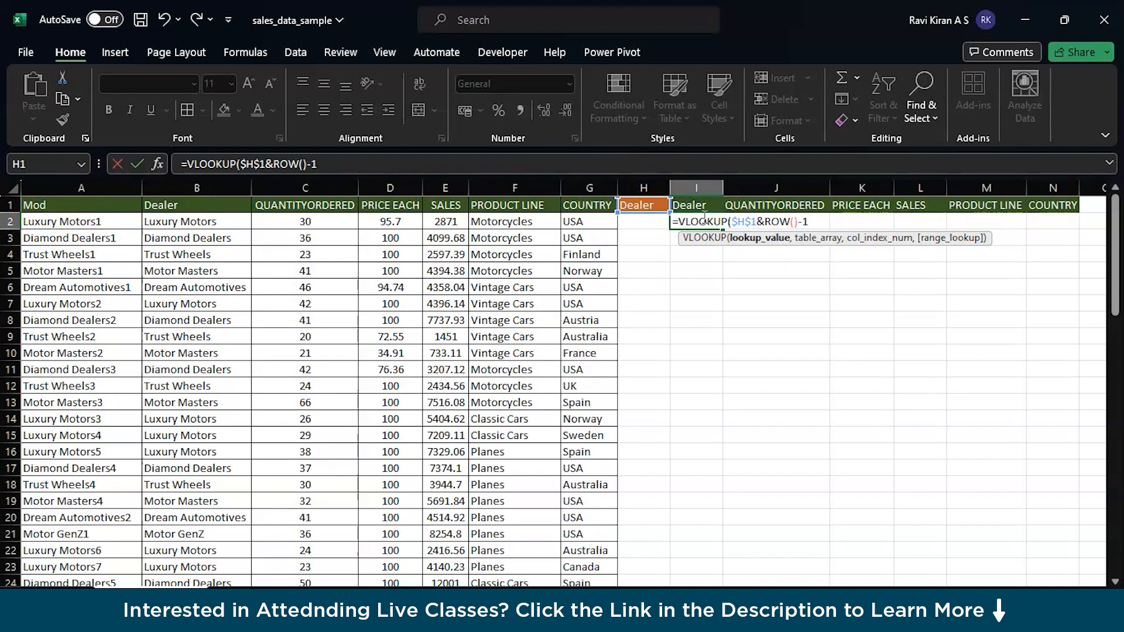
type(",A1:G74,")
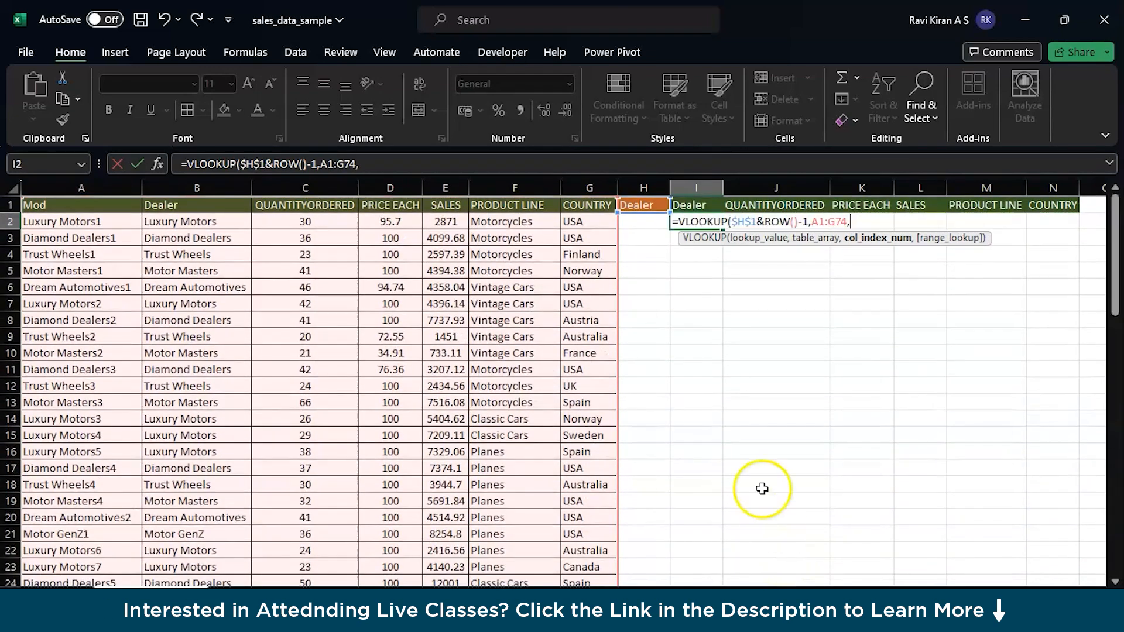
mouse_move(804, 341)
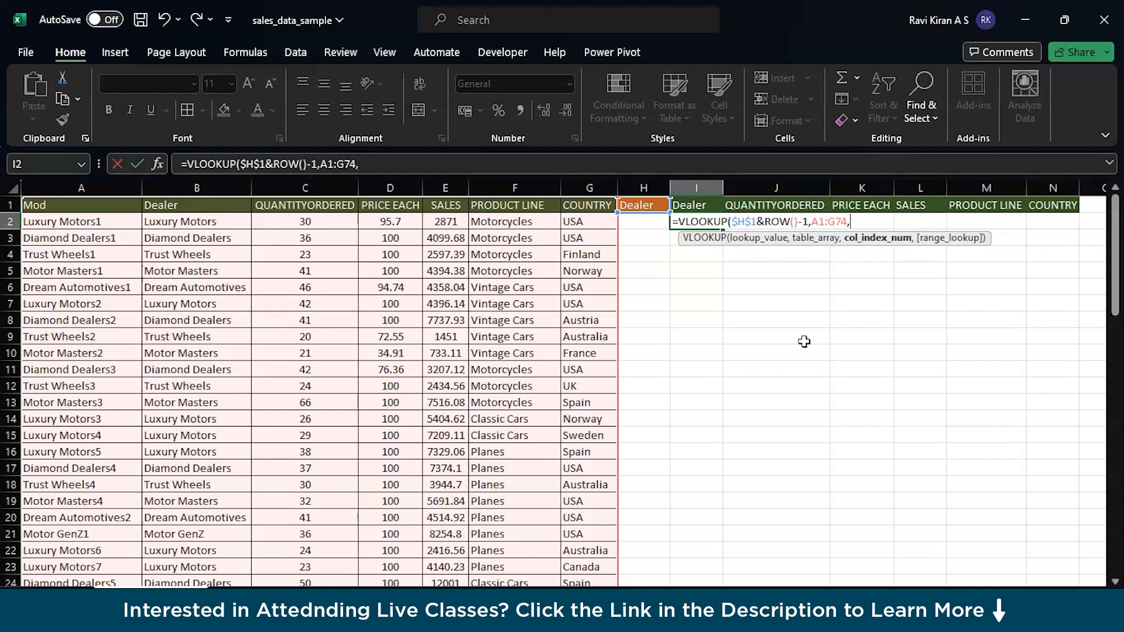
Begin the MATCH column-index argument after the A1:G74 table array.
type("M")
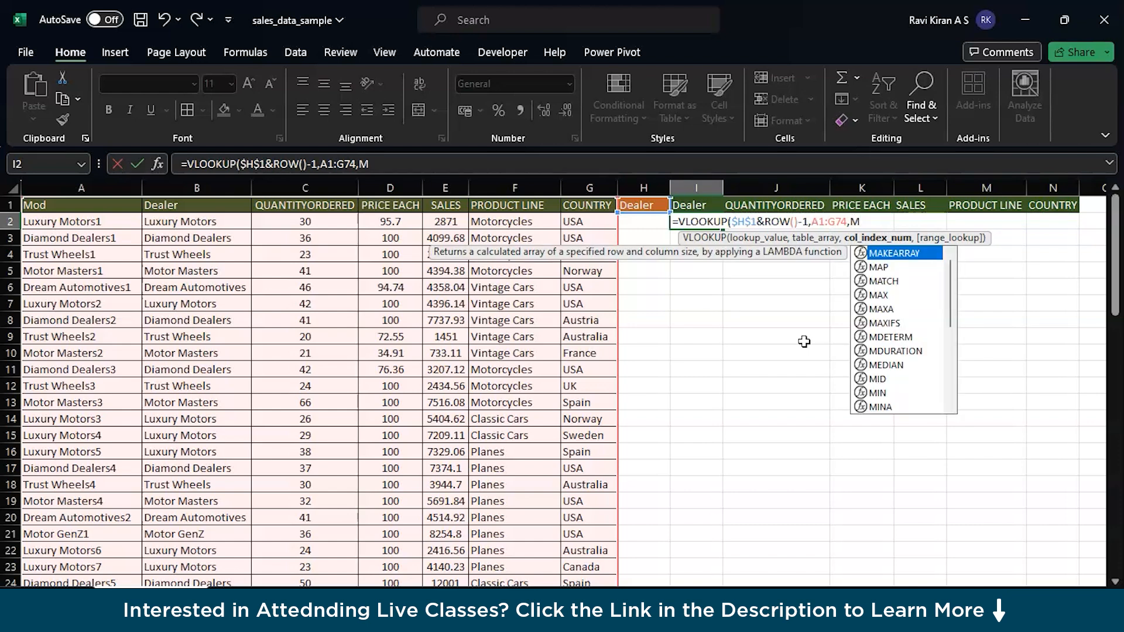
Complete MATCH(I$1,$A$1:$G$1,0) as the column number with exact matching.
type("a")
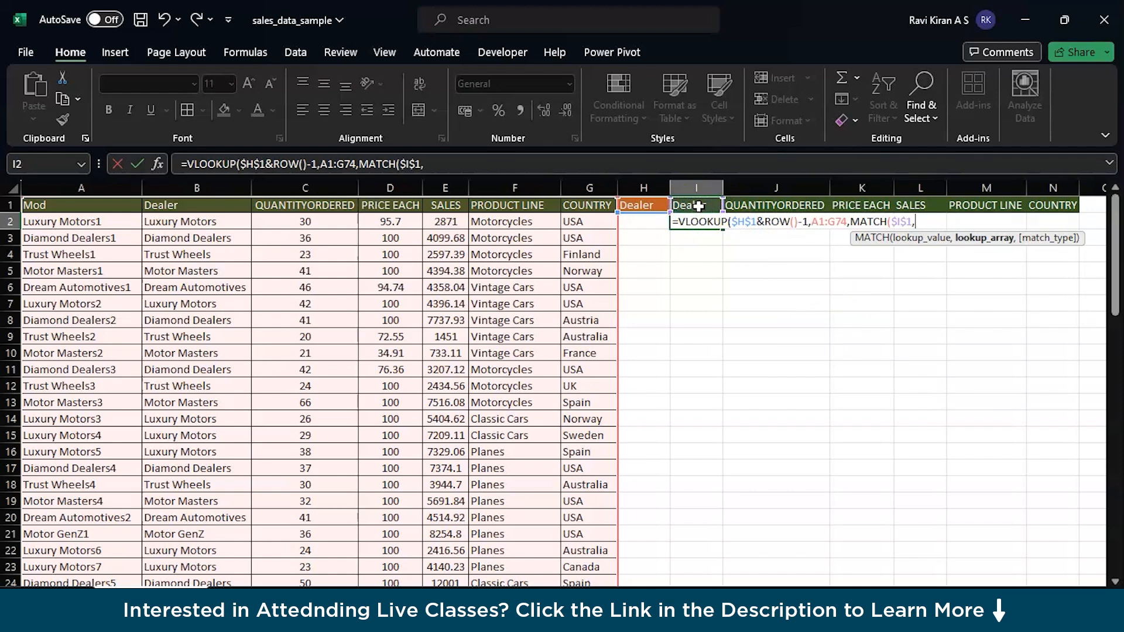
key("Backspace")
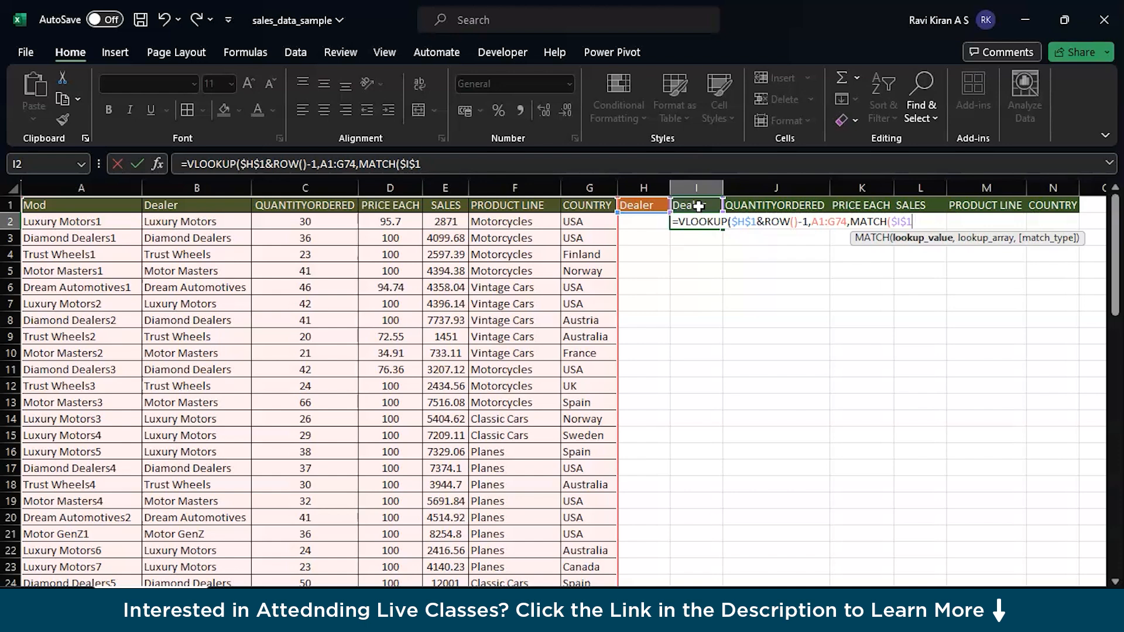
mouse_move(695, 197)
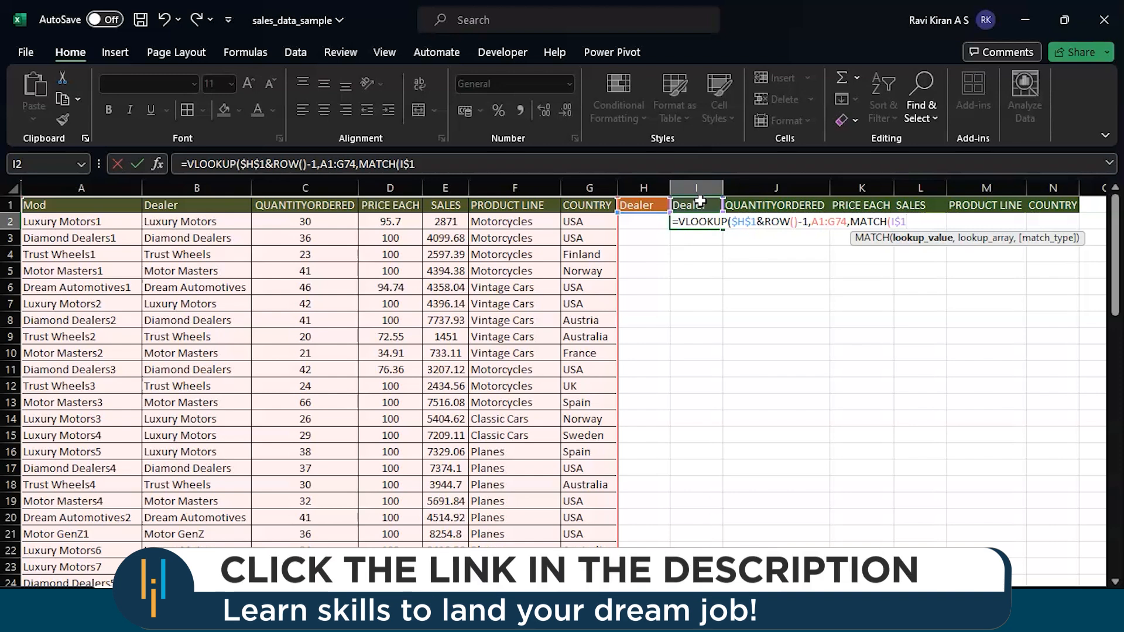
type(",")
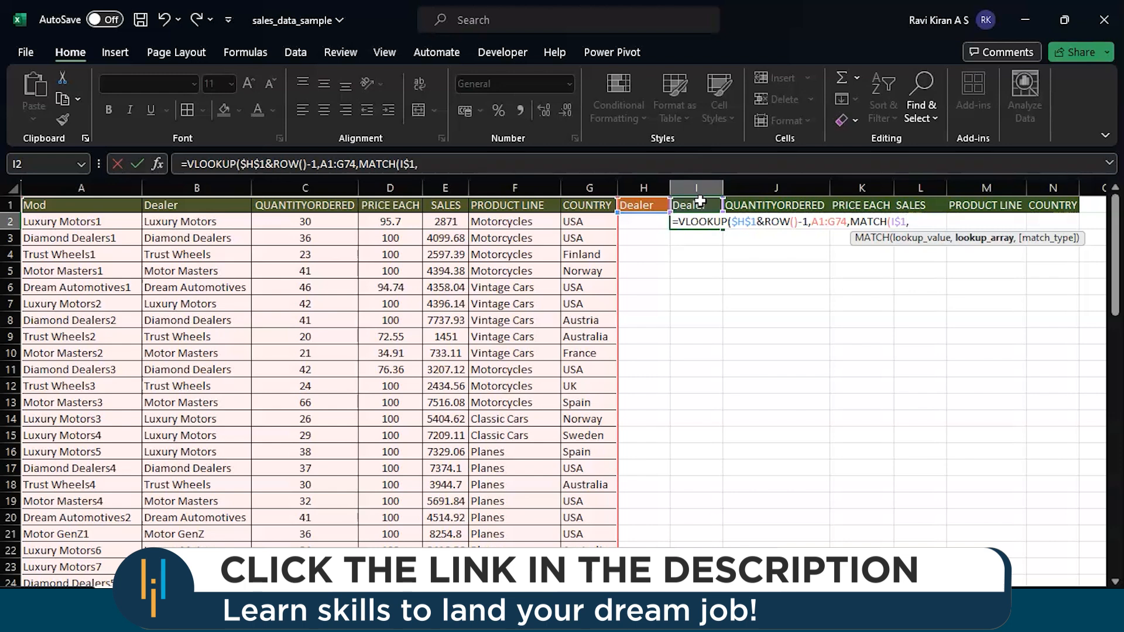
left_click(81, 205)
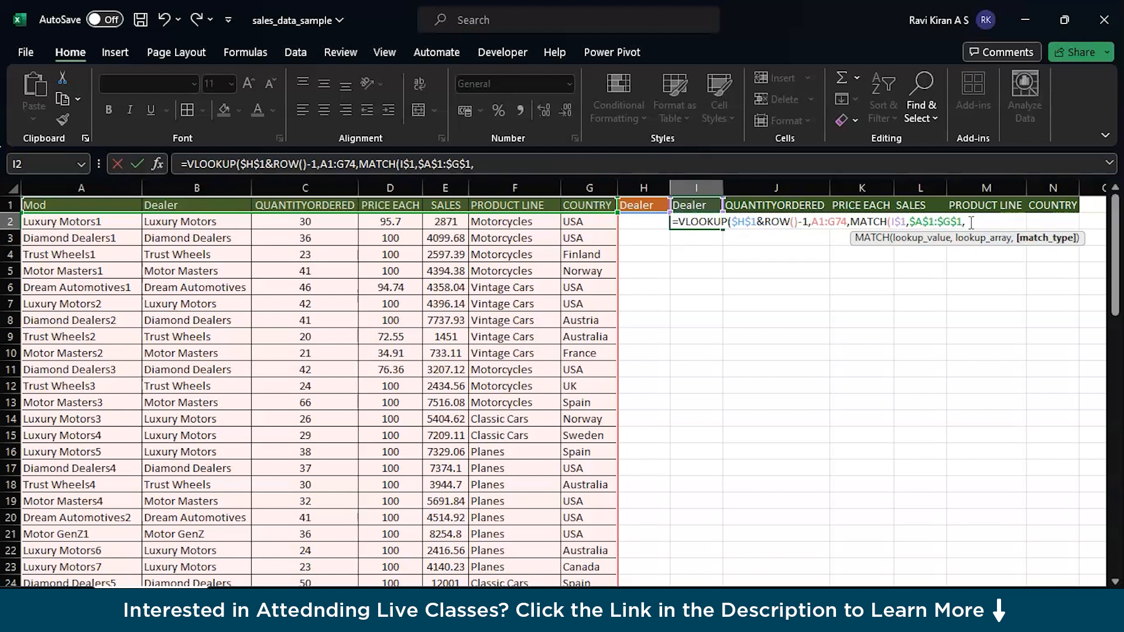
type("0")
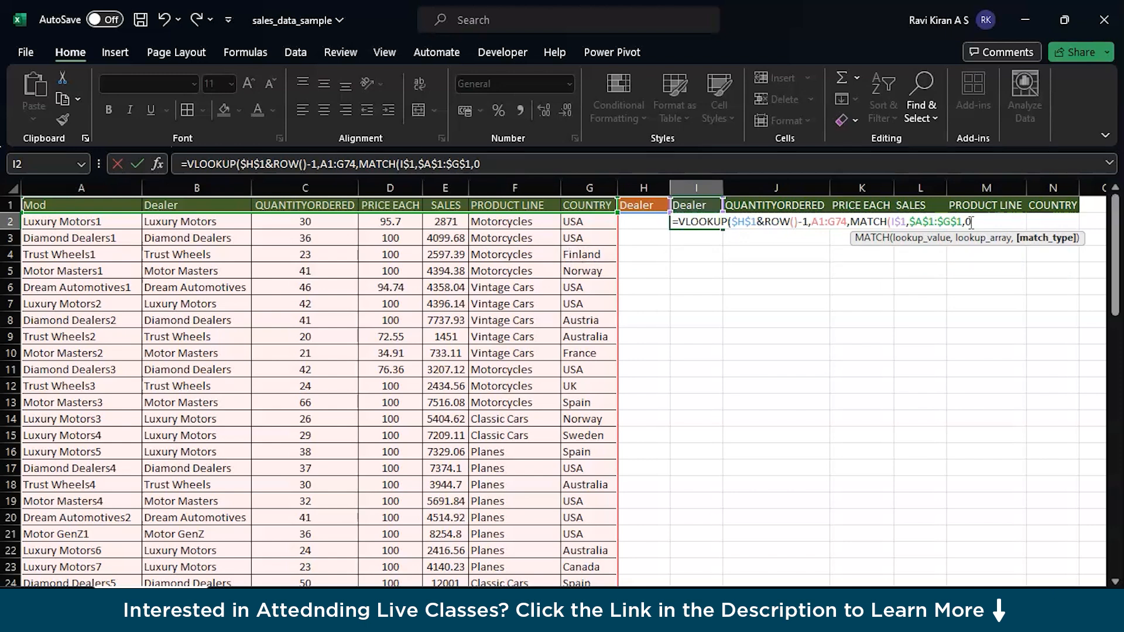
type(",FALSE)")
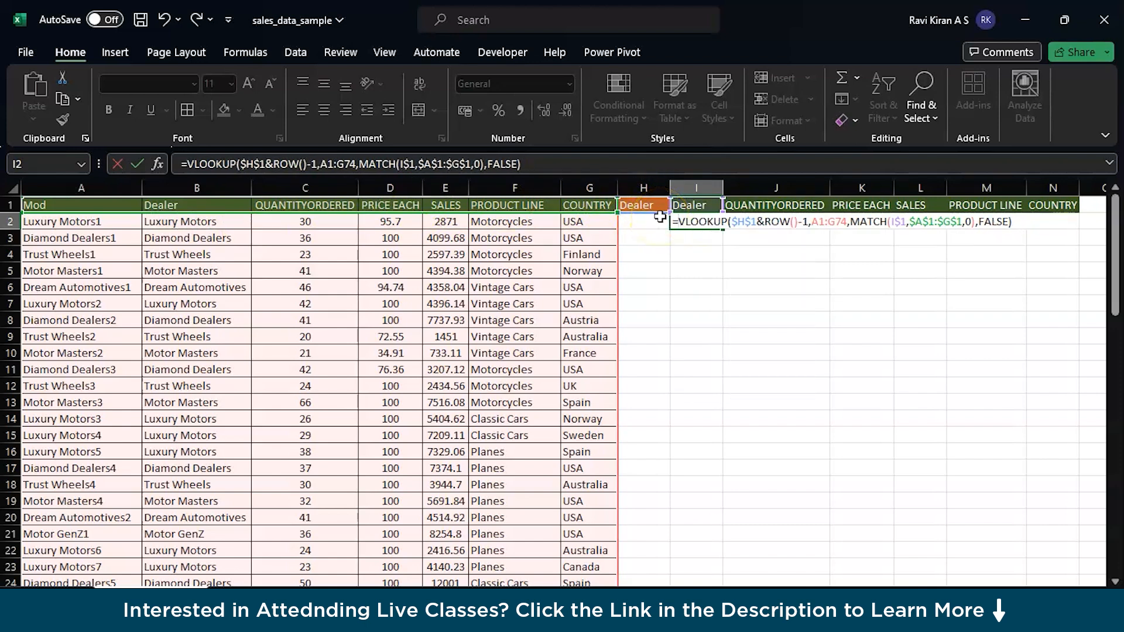
Confirm the lookup formula, fill it across I2:N18, and reopen I2 for editing.
left_click(643, 204)
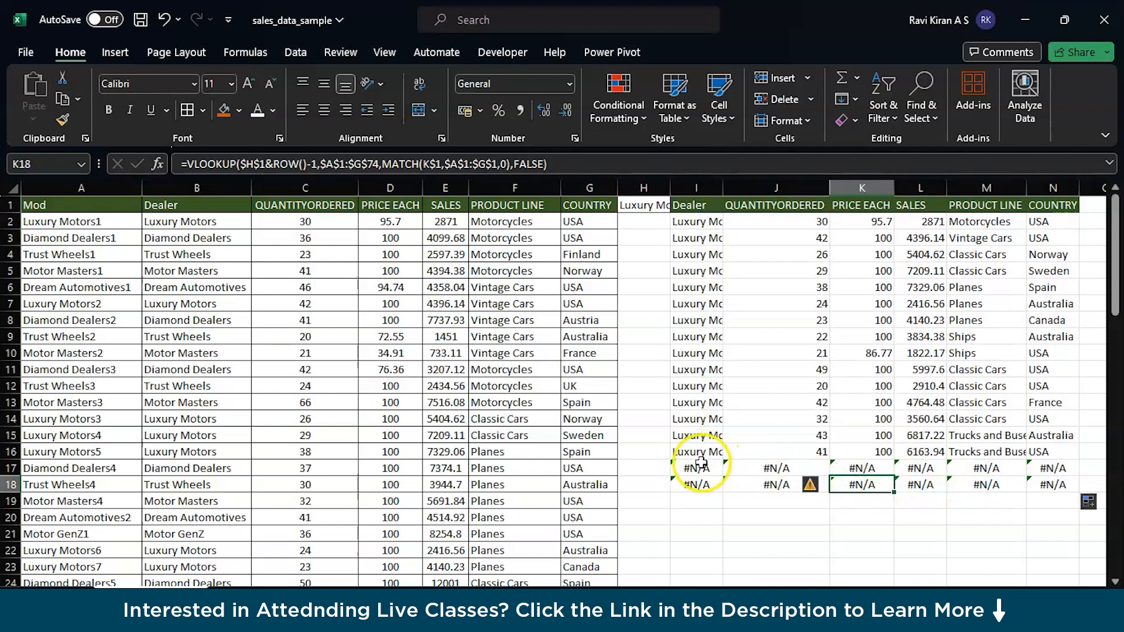
mouse_move(781, 304)
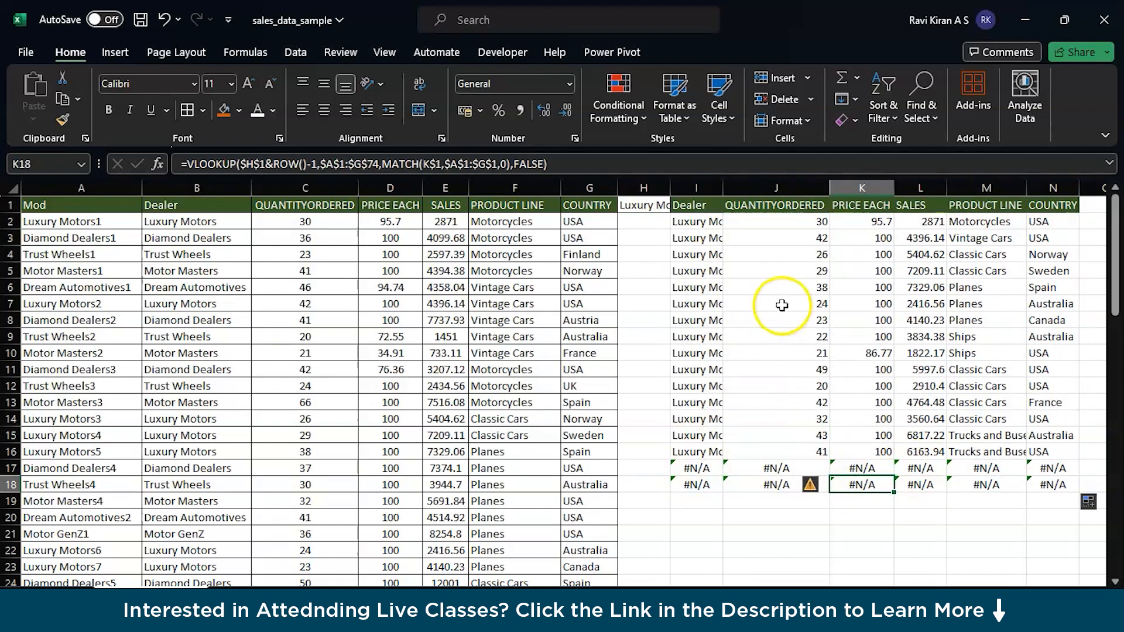
left_click(1051, 485)
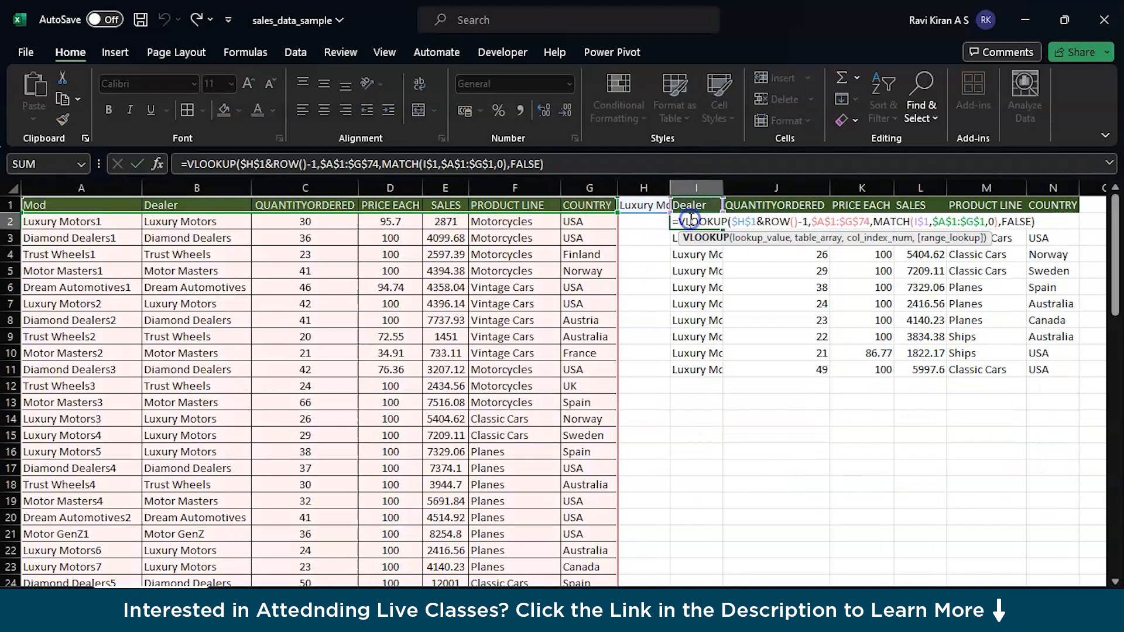
Wrap the I2 formula in IFERROR returning a blank, then compare I17 and J17.
type("I")
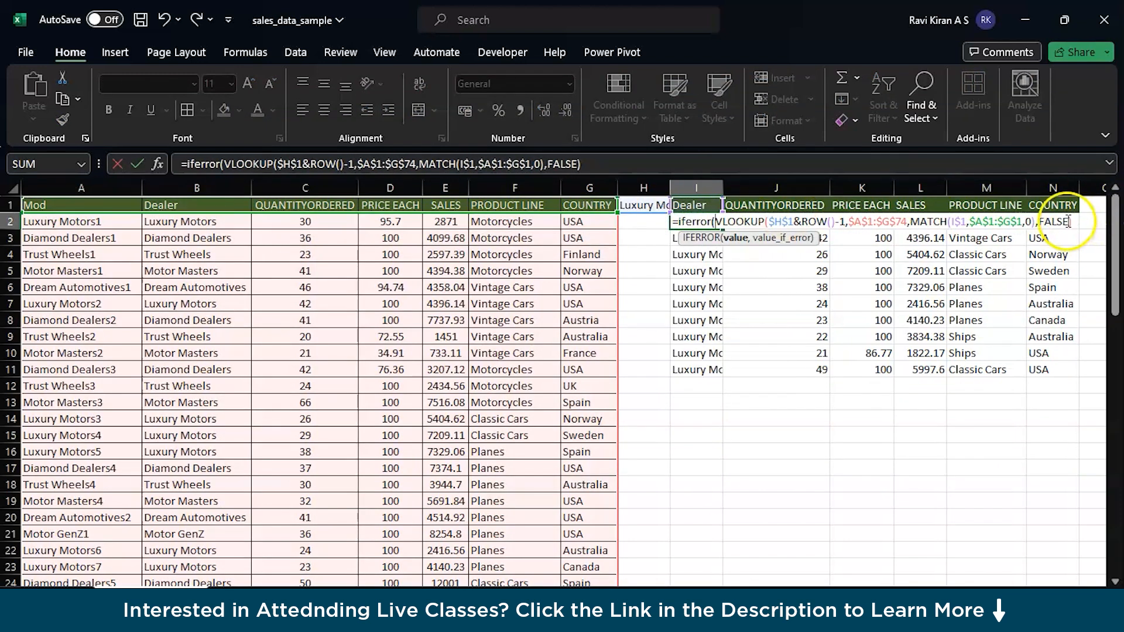
type(".")
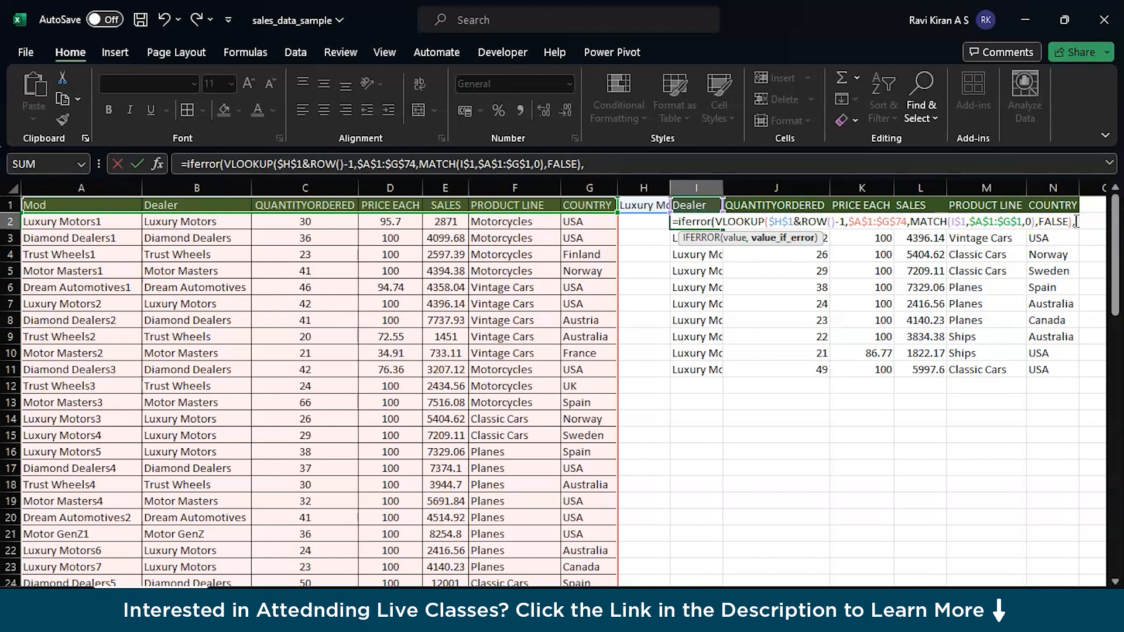
type("\" \")")
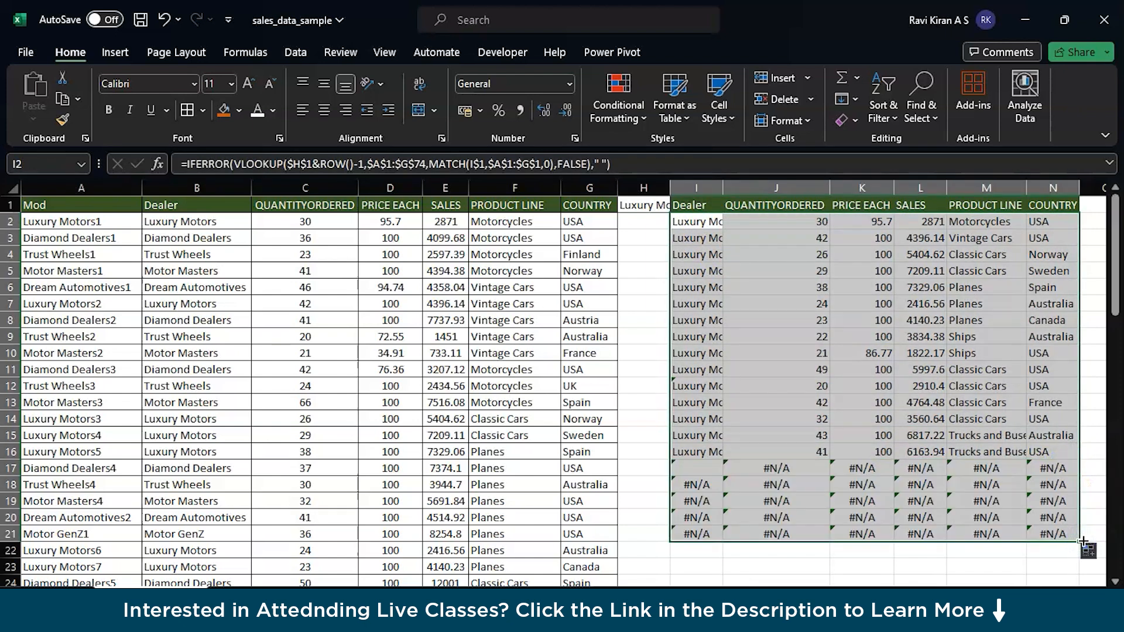
left_click(694, 469)
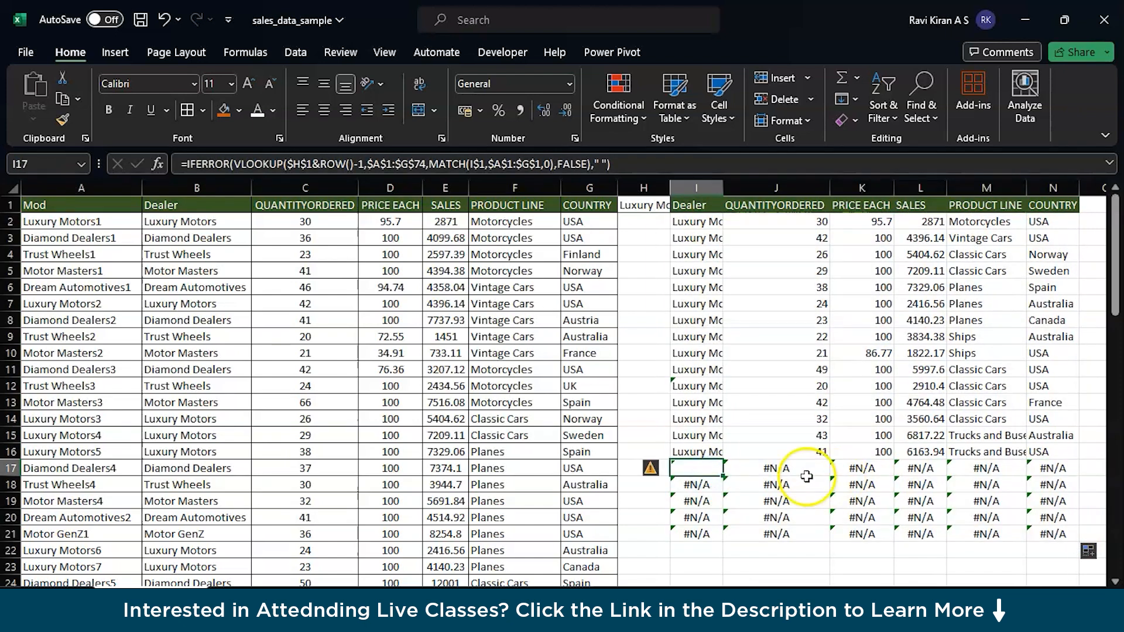
left_click(775, 467)
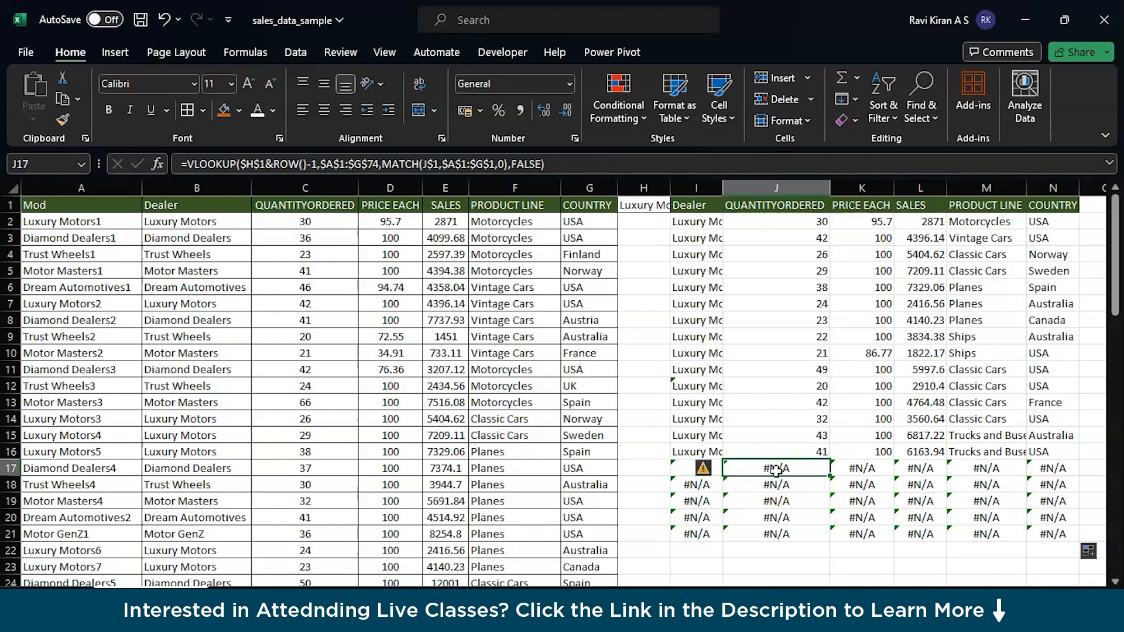